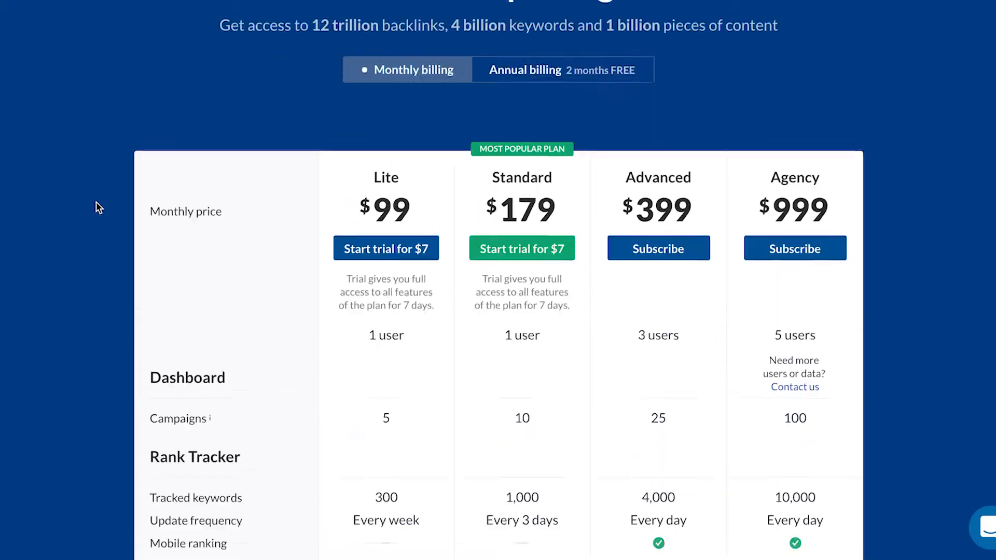
Search Google for 'plumbing in brisbane' and scroll through local plumber results like Fallon Solutions.
scroll(down, 3)
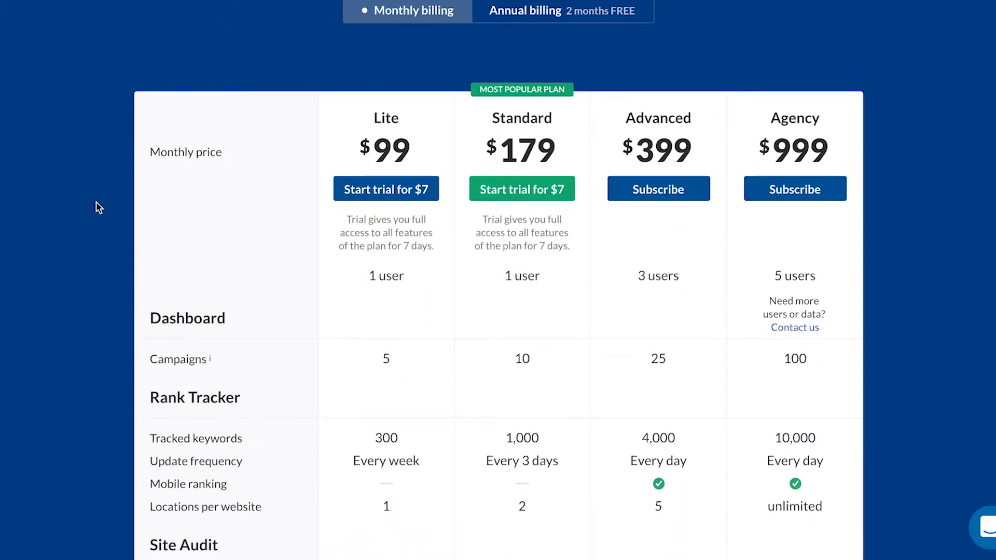
scroll(up, 3)
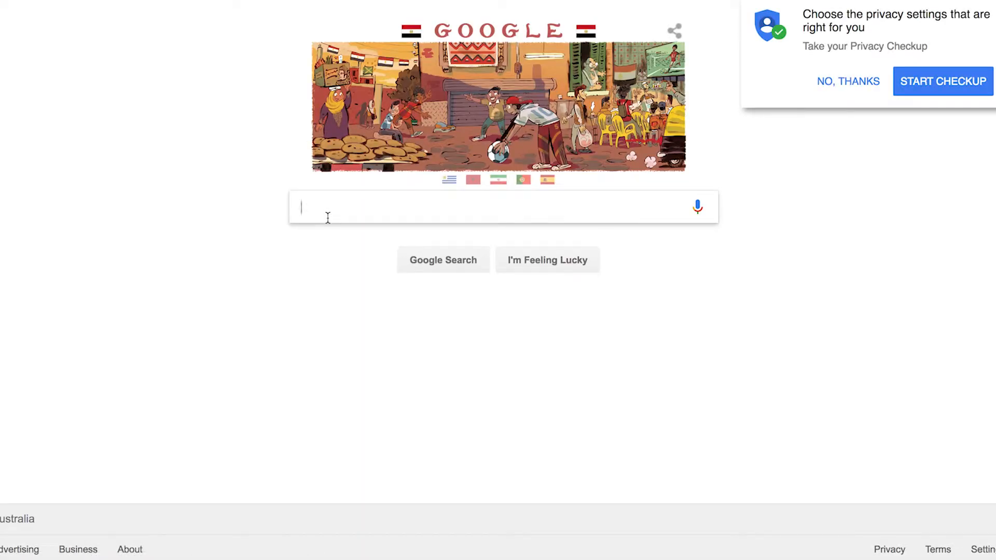
click(847, 81)
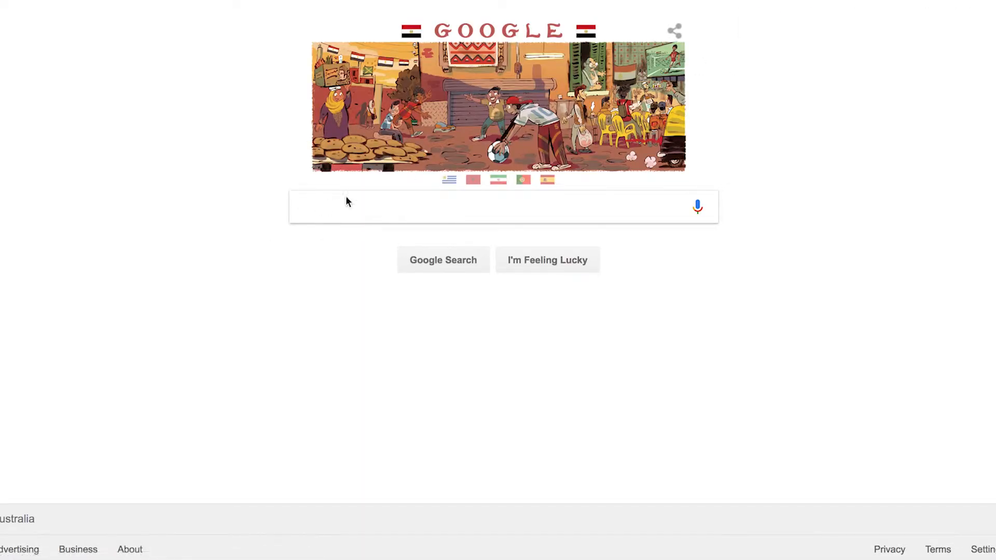
text(plu)
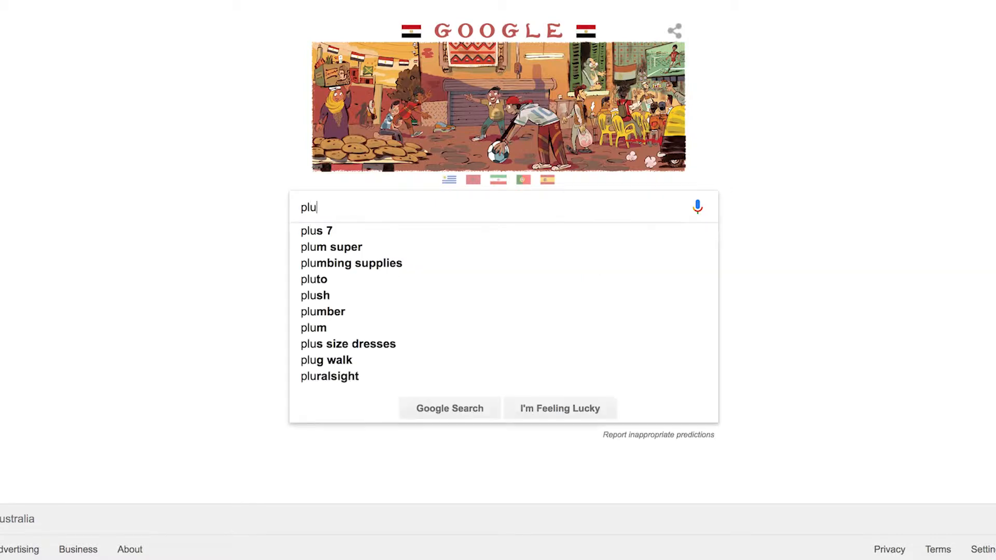
text(plumbing in brisbane)
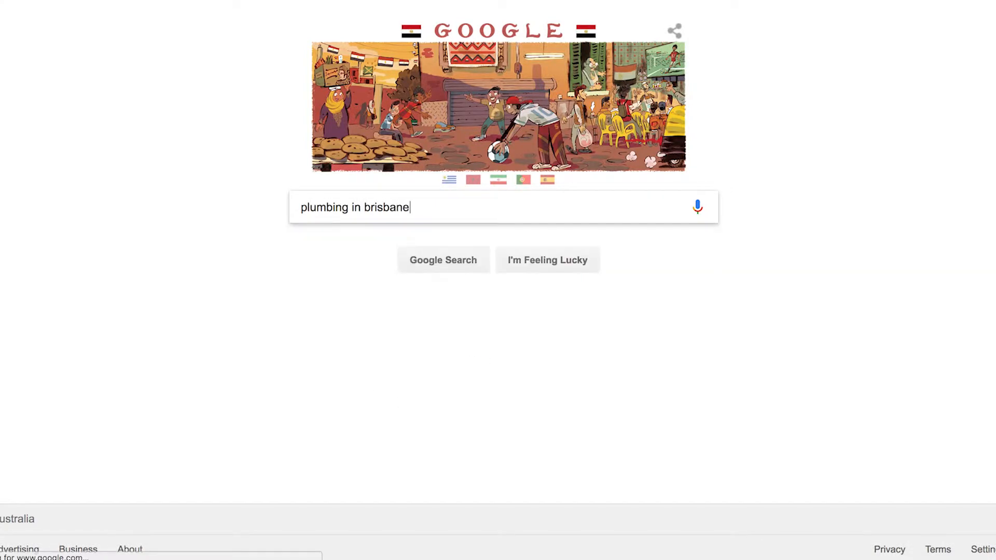
click(442, 260)
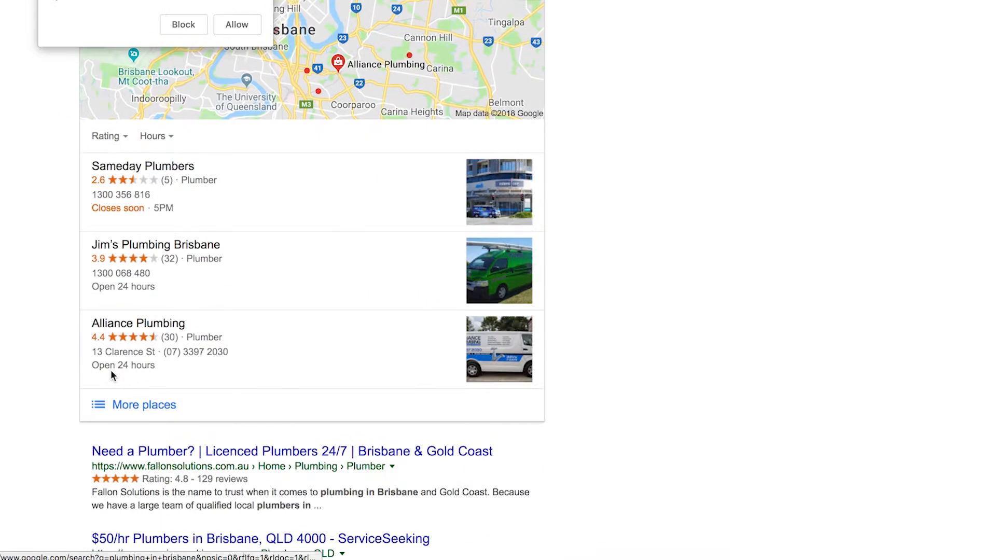
scroll(down, 3)
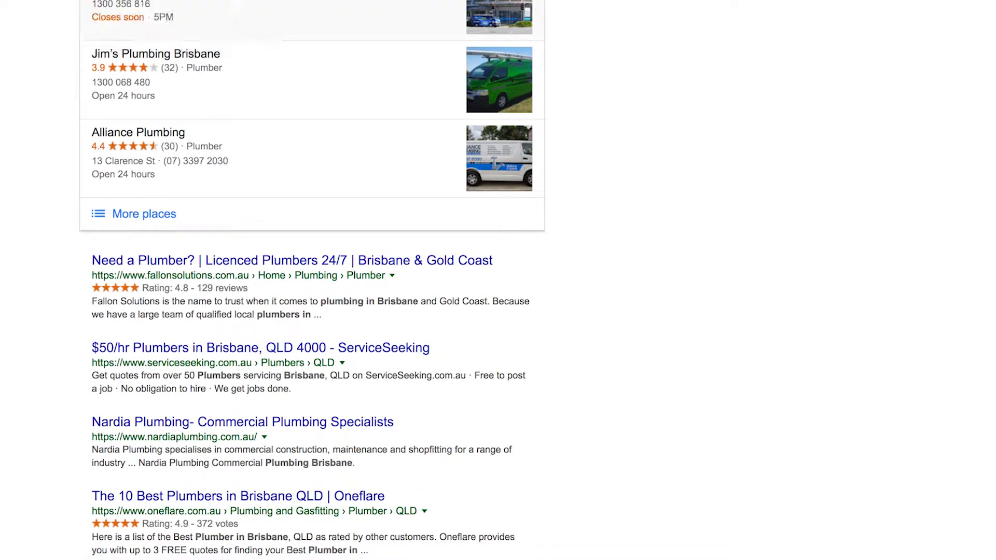
mouse_move(210, 260)
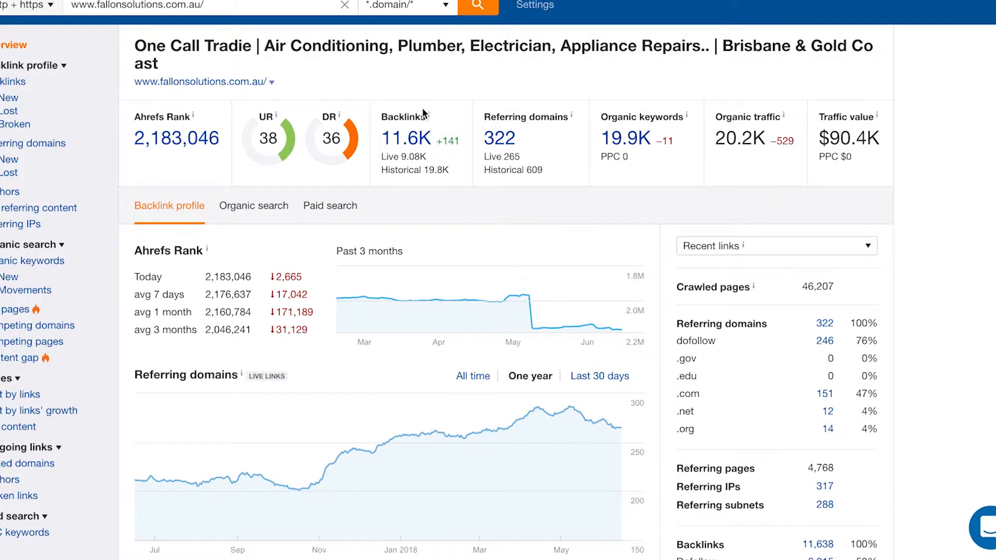
mouse_move(257, 476)
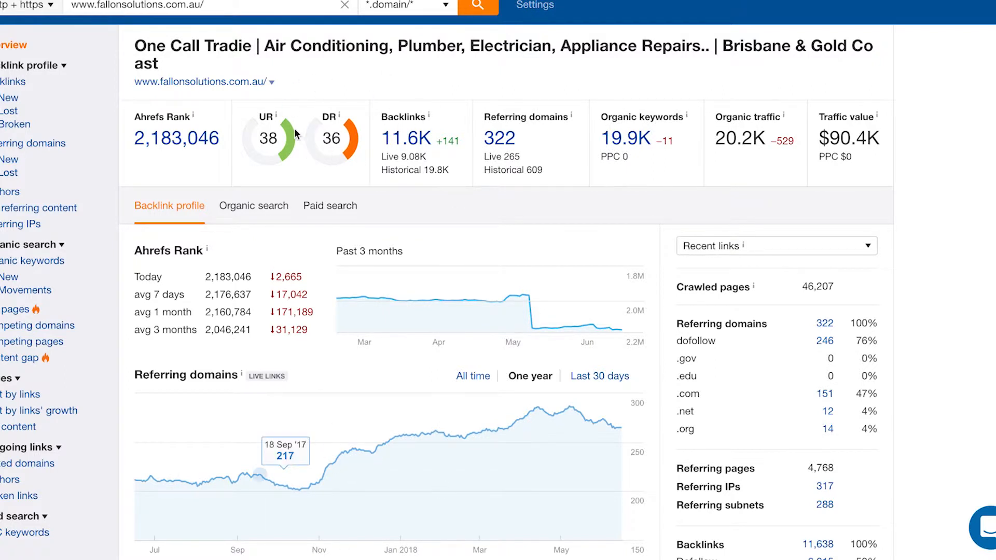
mouse_move(495, 182)
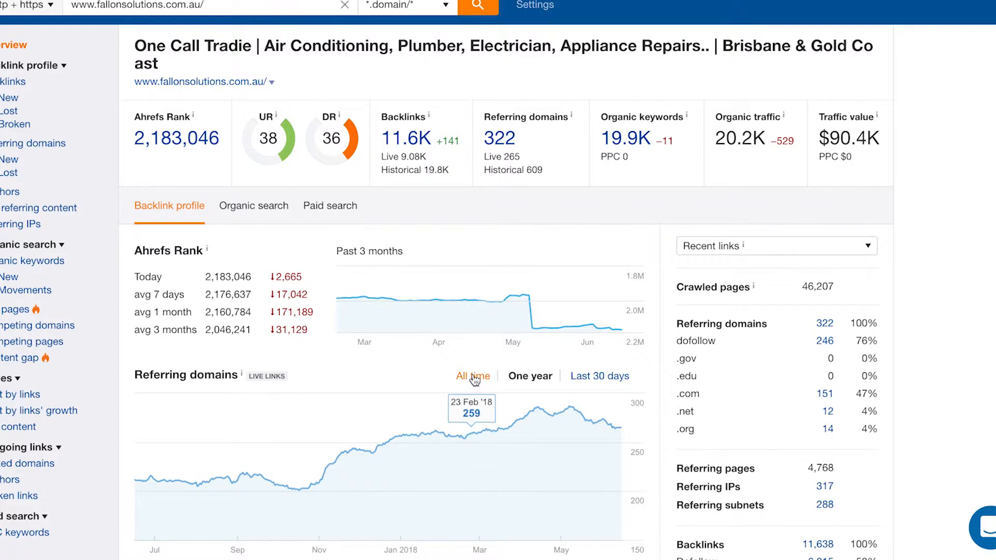
Switch the fallonsolutions.com.au referring domains chart to the All time range.
click(473, 376)
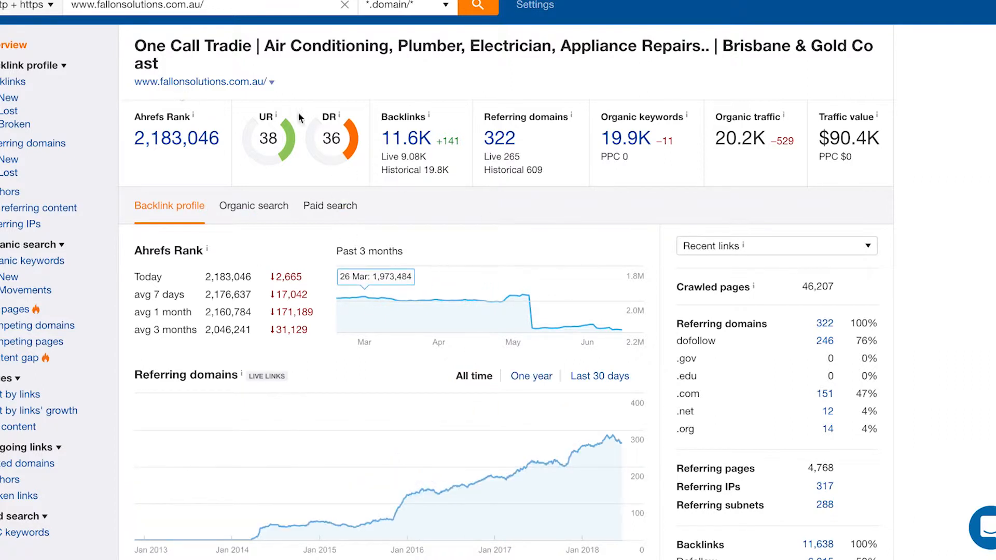
mouse_move(506, 157)
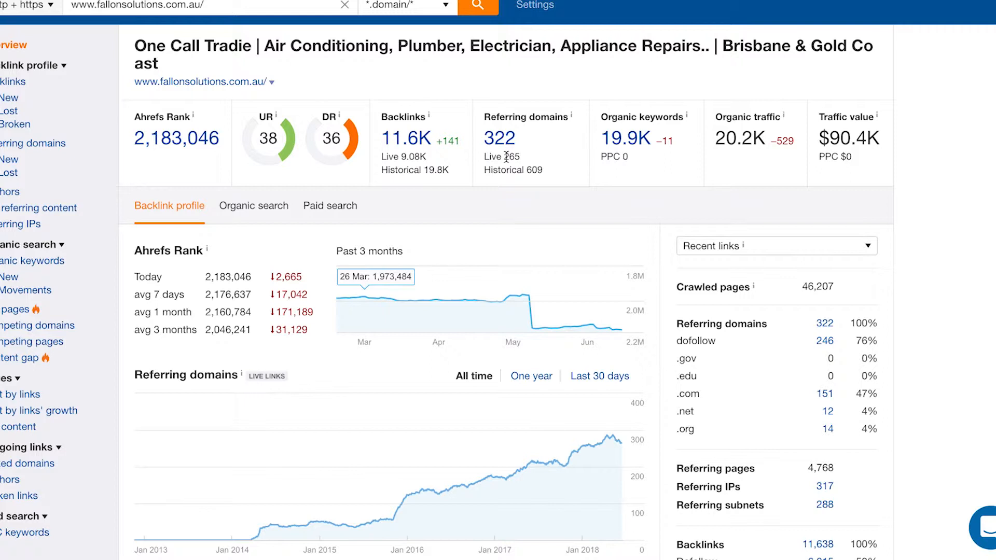
mouse_move(523, 164)
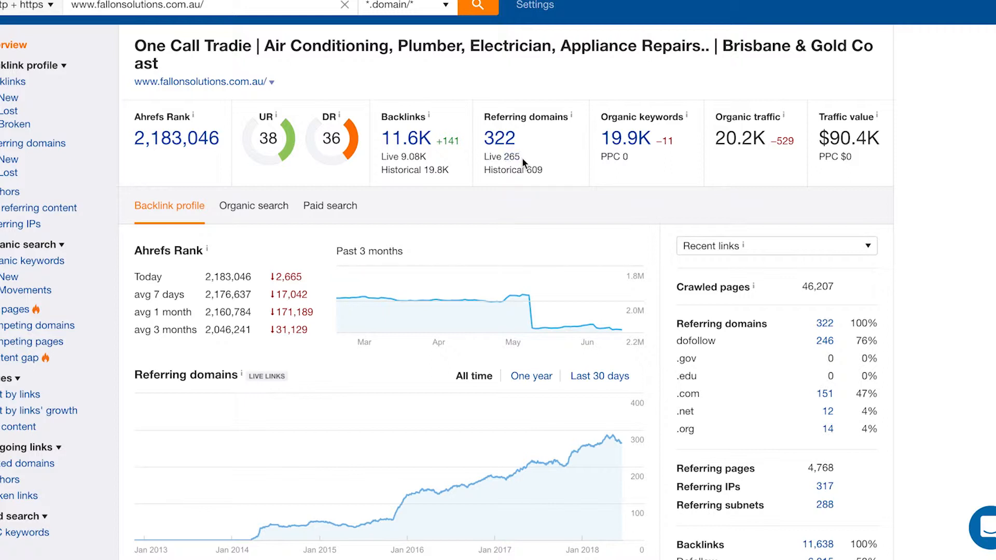
mouse_move(499, 138)
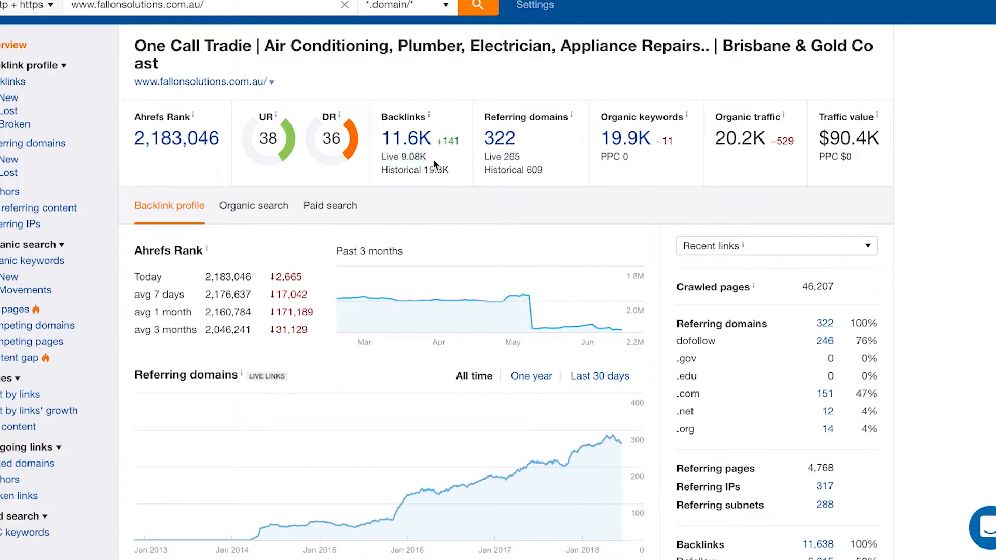
mouse_move(524, 161)
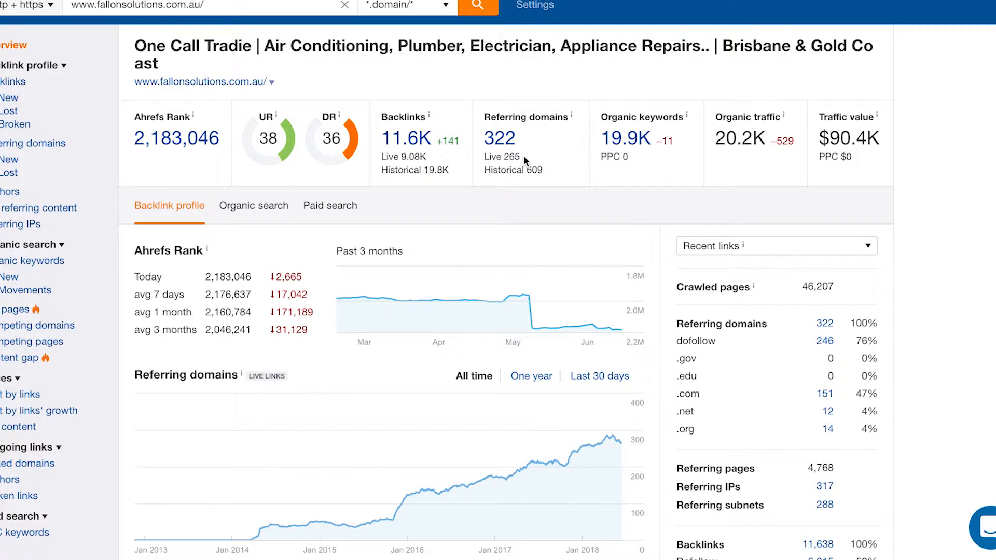
mouse_move(394, 222)
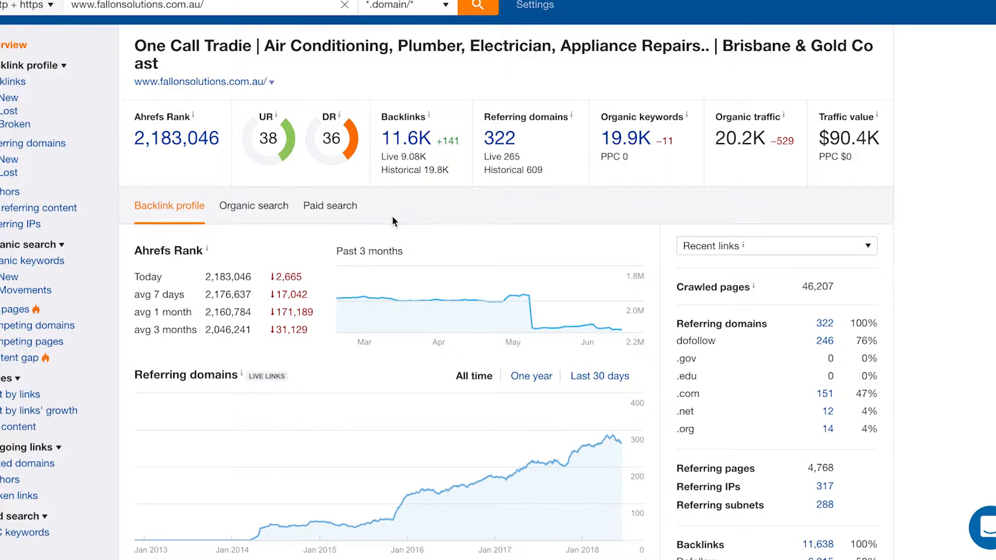
scroll(down, 3)
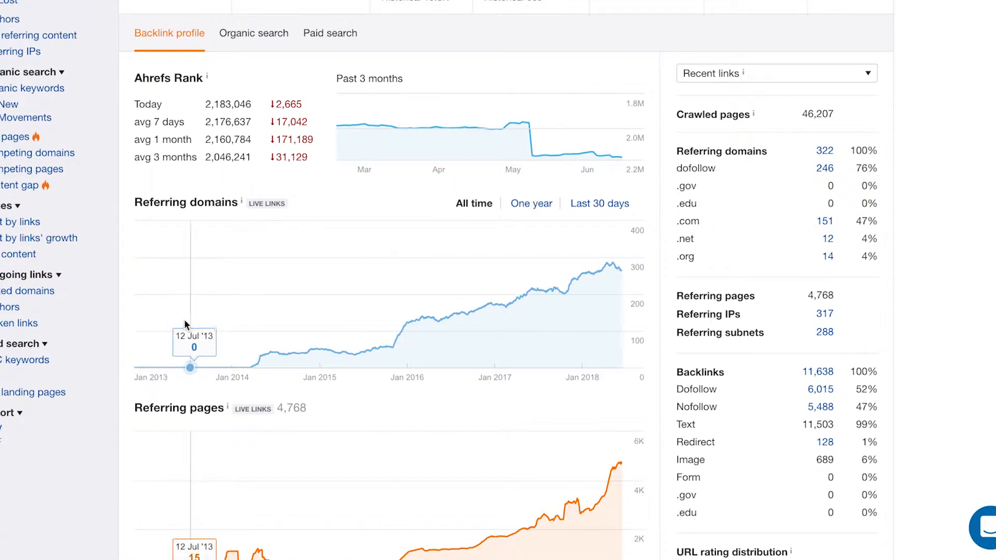
mouse_move(400, 361)
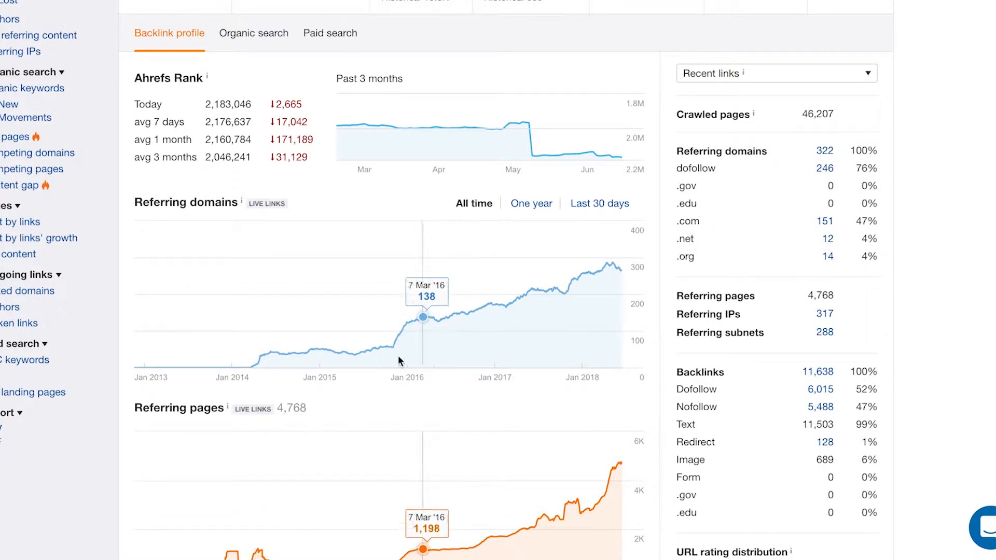
mouse_move(585, 212)
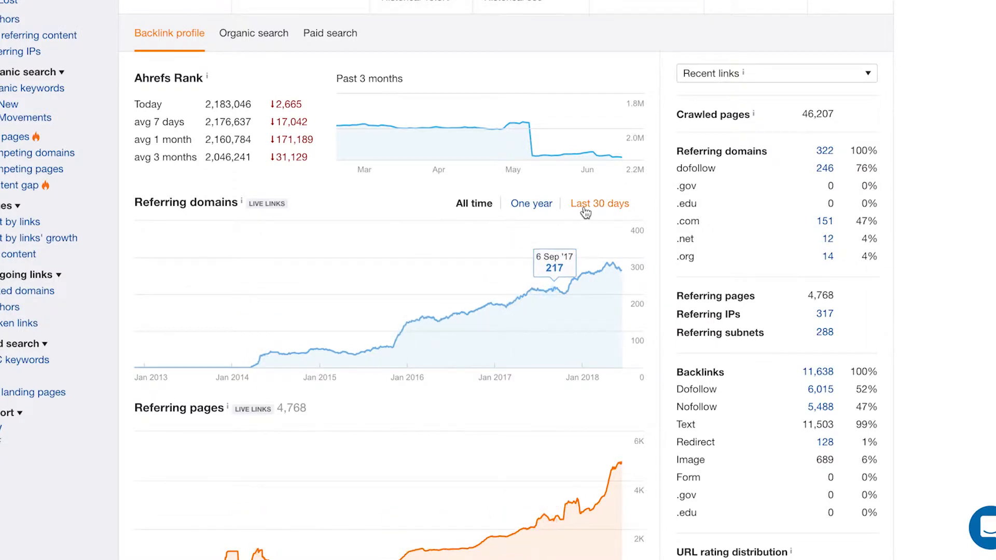
click(600, 204)
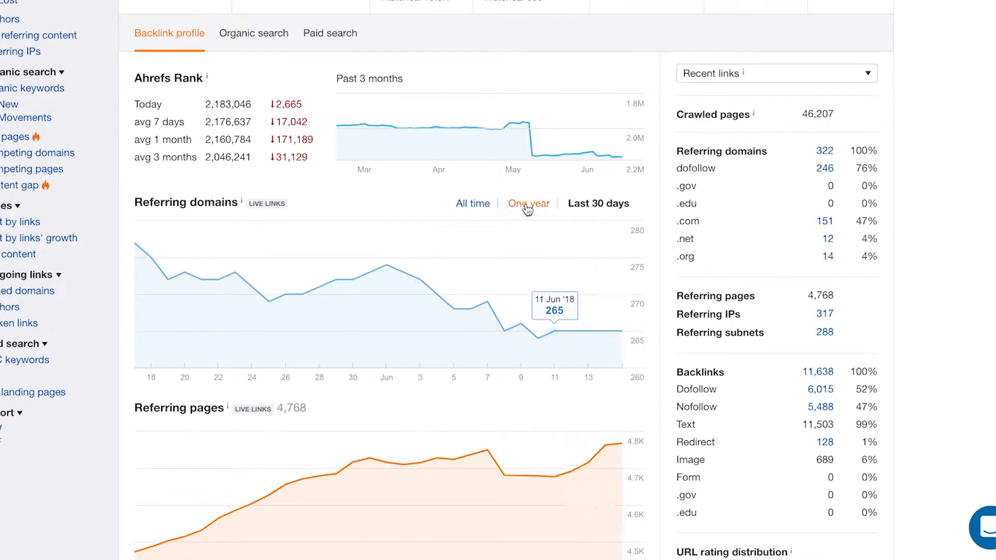
click(529, 203)
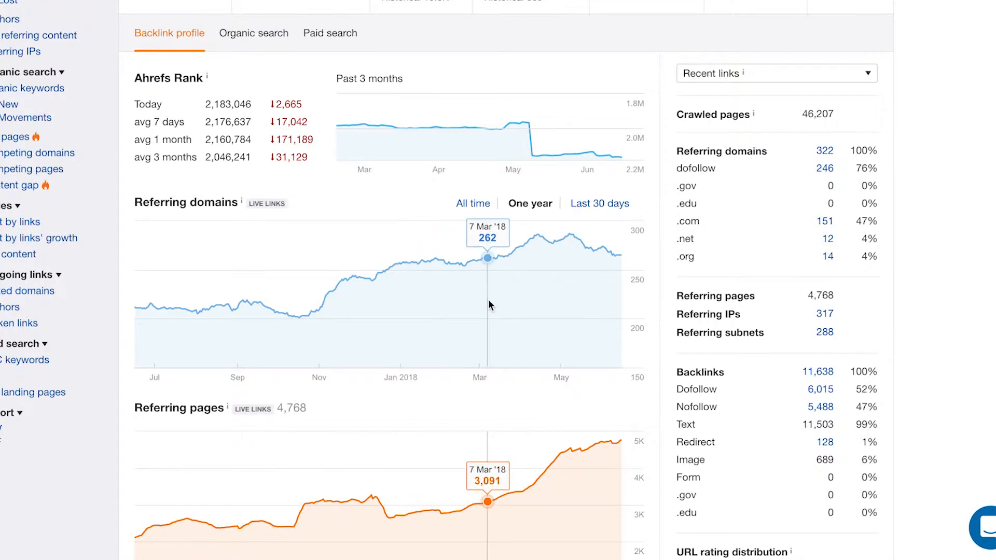
mouse_move(526, 293)
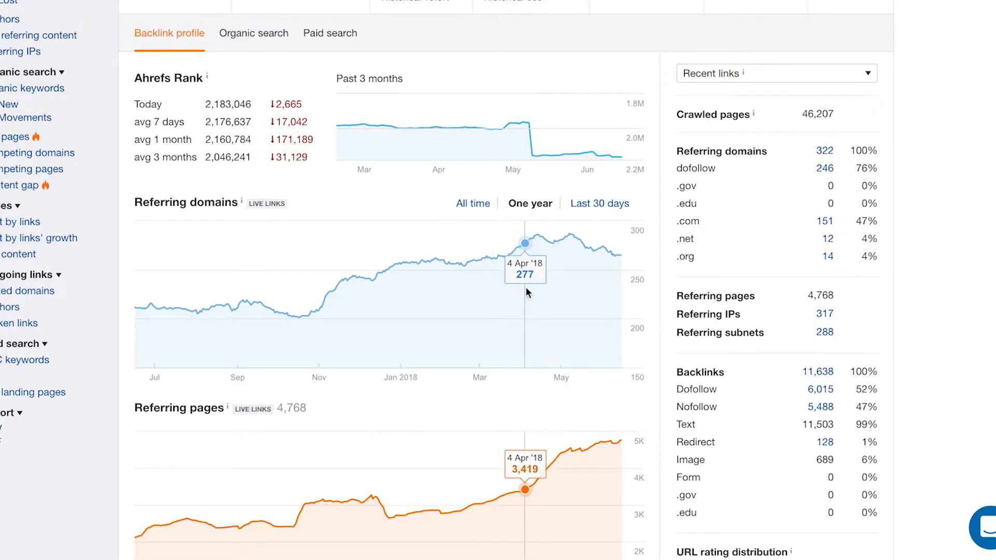
mouse_move(311, 318)
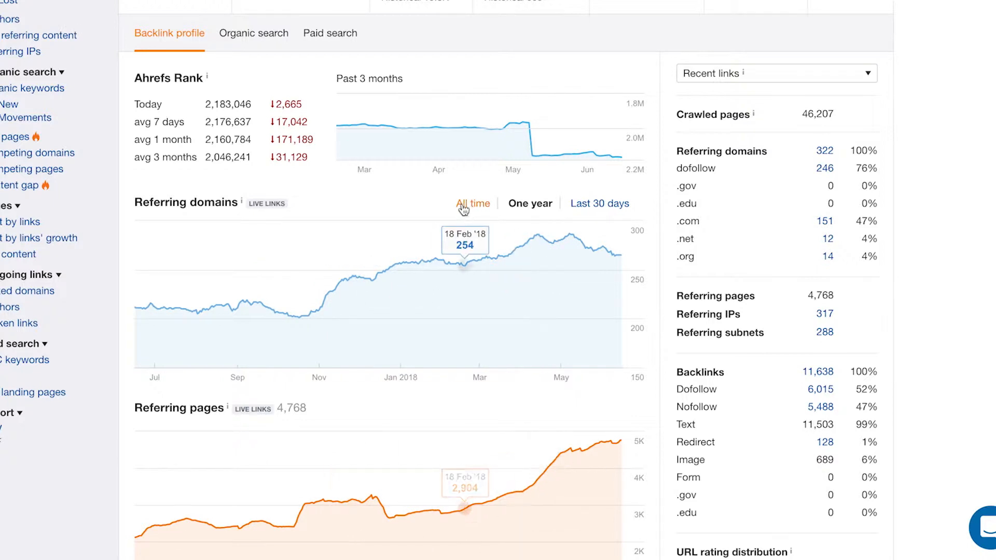
click(473, 204)
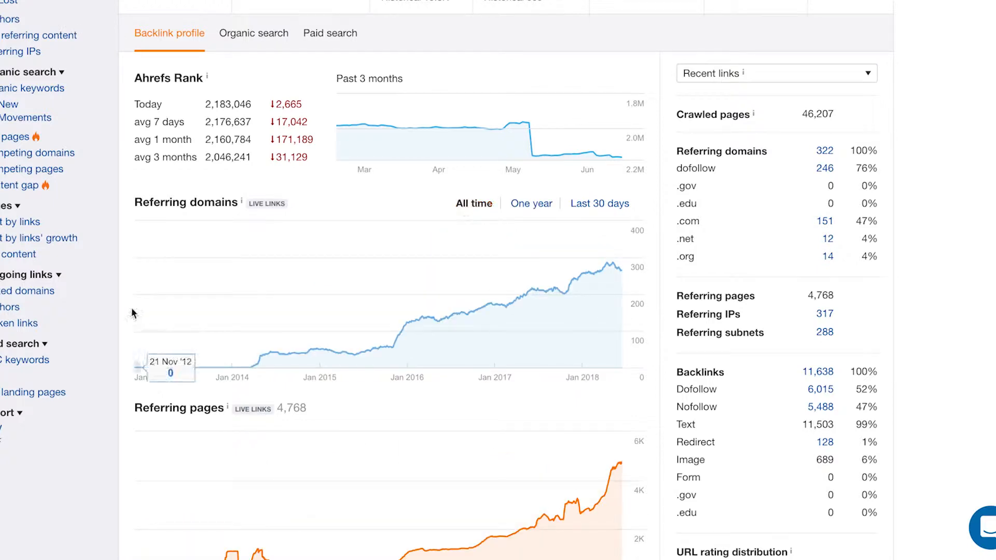
mouse_move(246, 367)
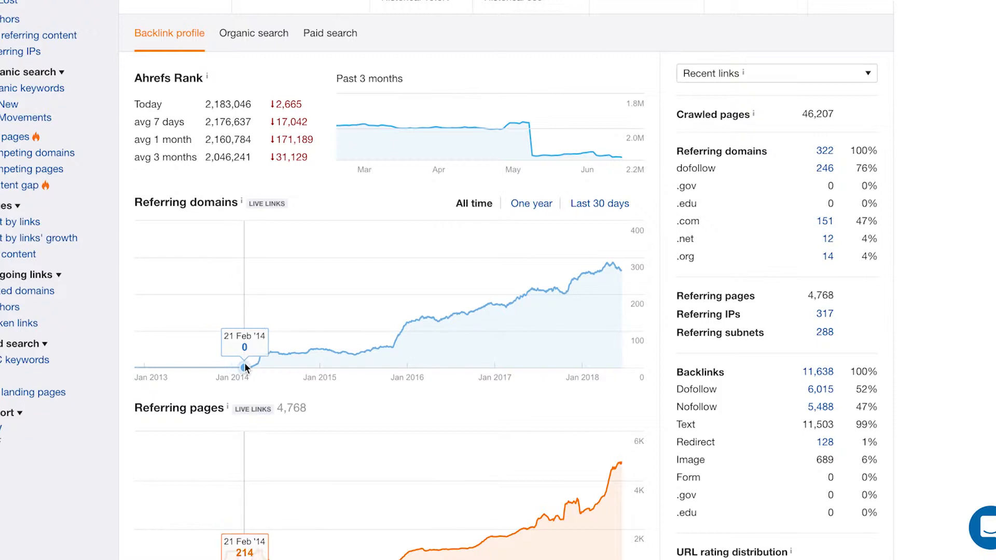
mouse_move(243, 368)
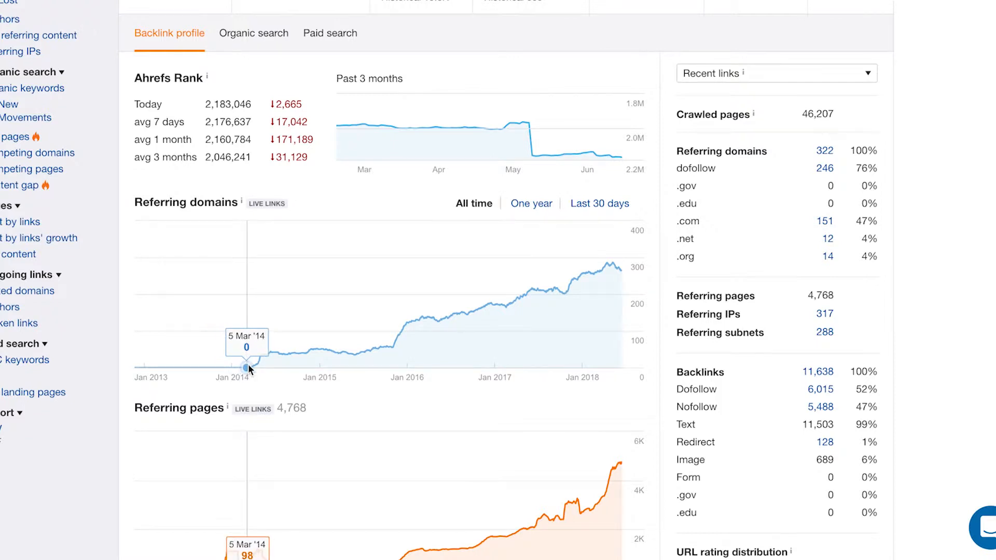
mouse_move(393, 349)
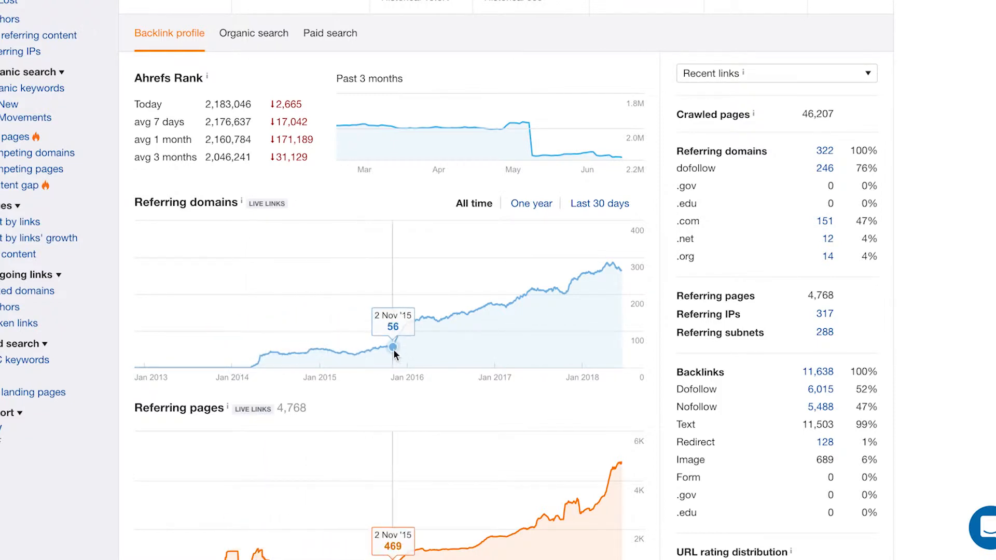
mouse_move(460, 351)
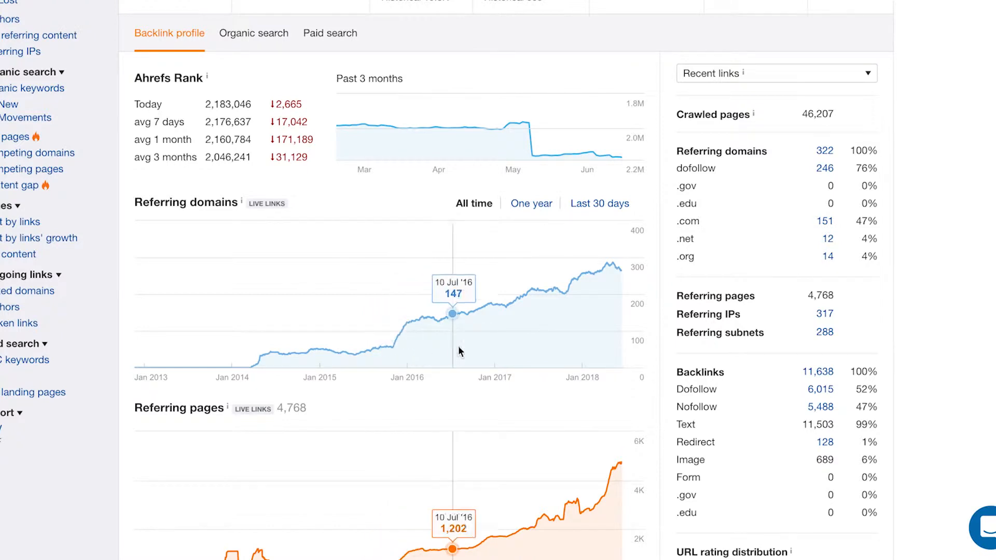
mouse_move(594, 318)
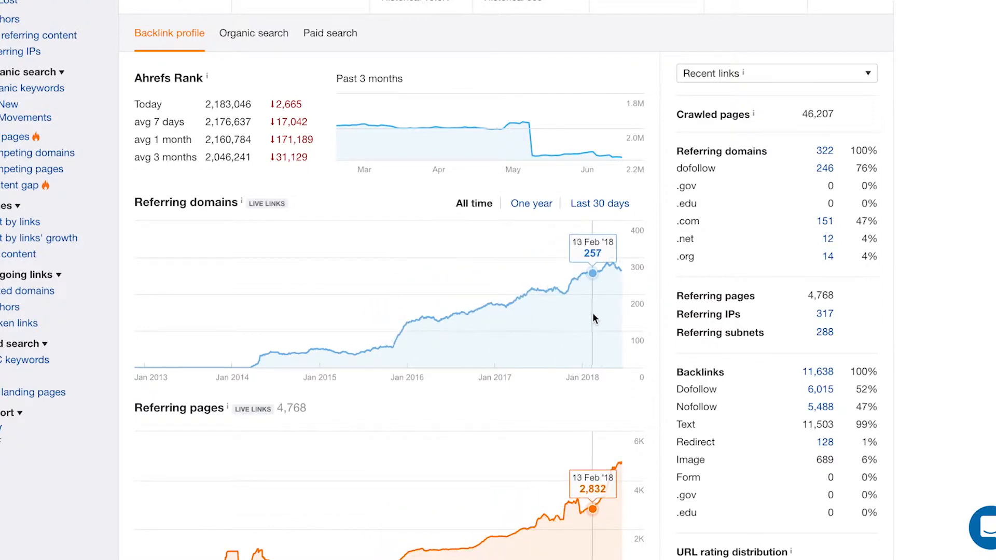
mouse_move(402, 334)
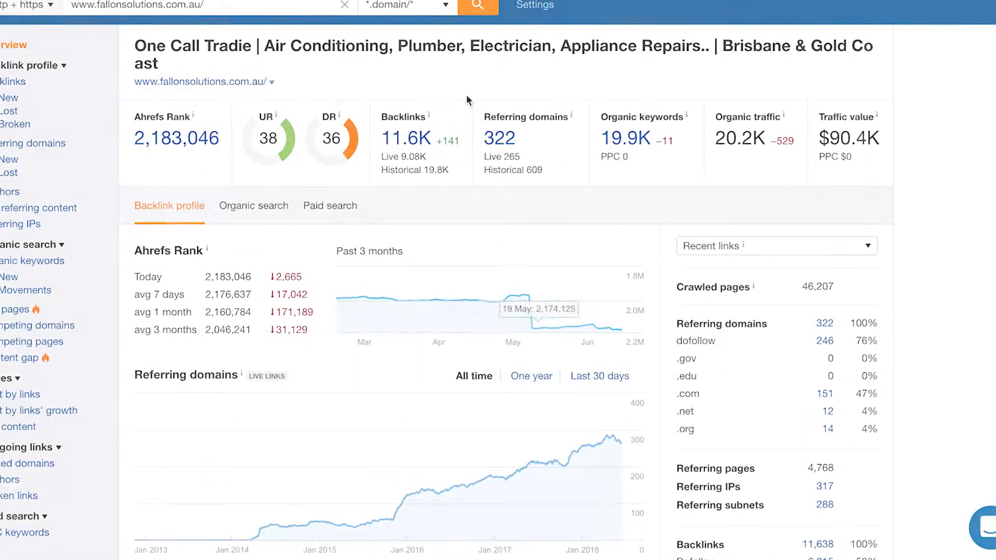
mouse_move(467, 99)
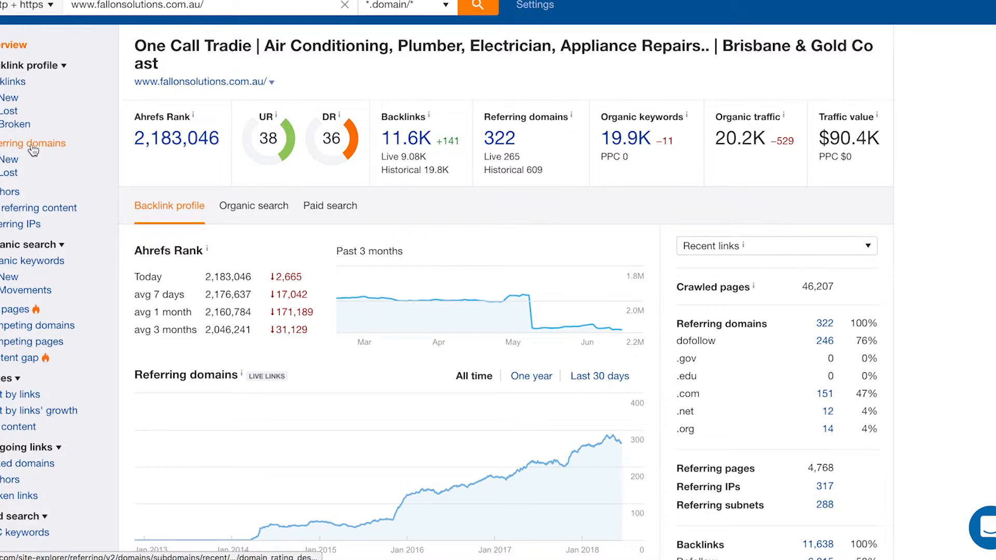
mouse_move(342, 295)
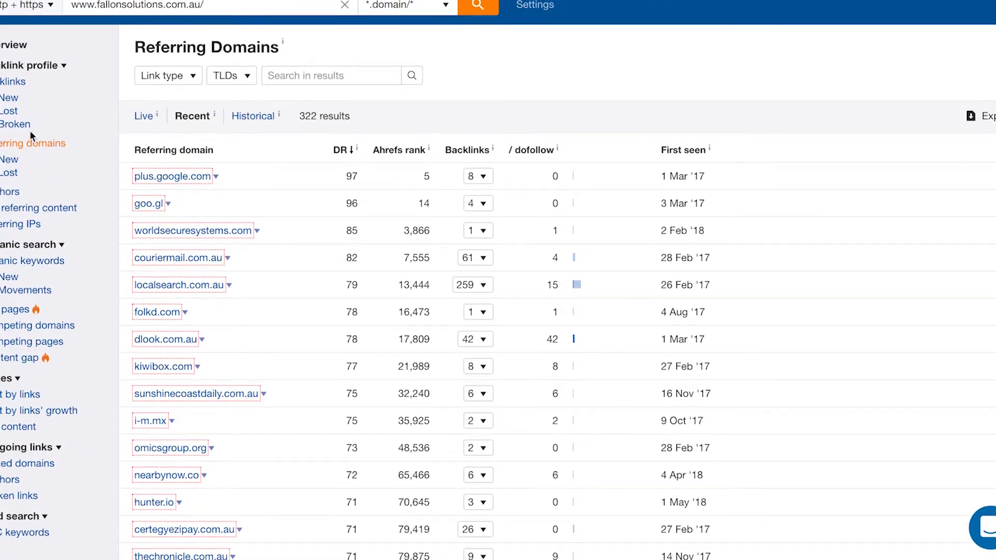
mouse_move(375, 90)
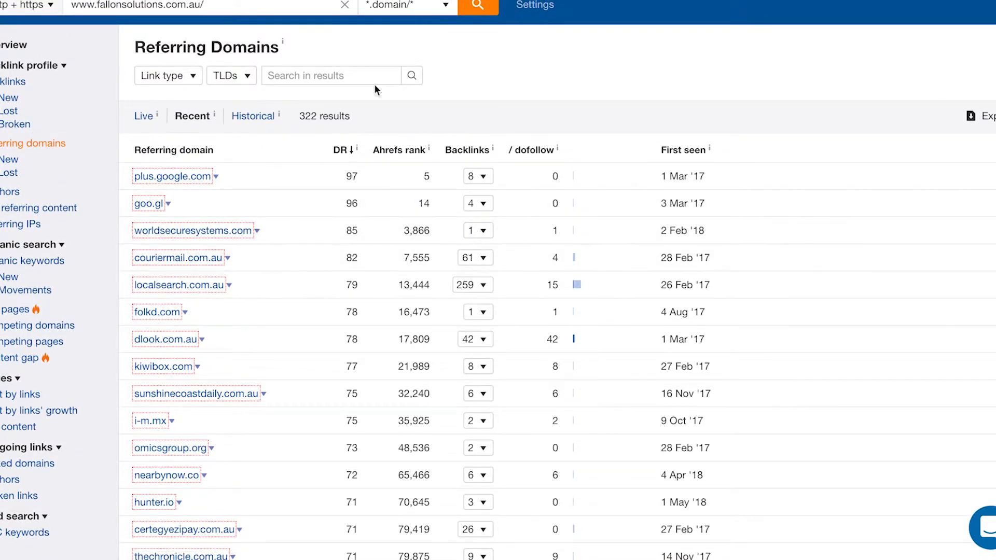
mouse_move(149, 131)
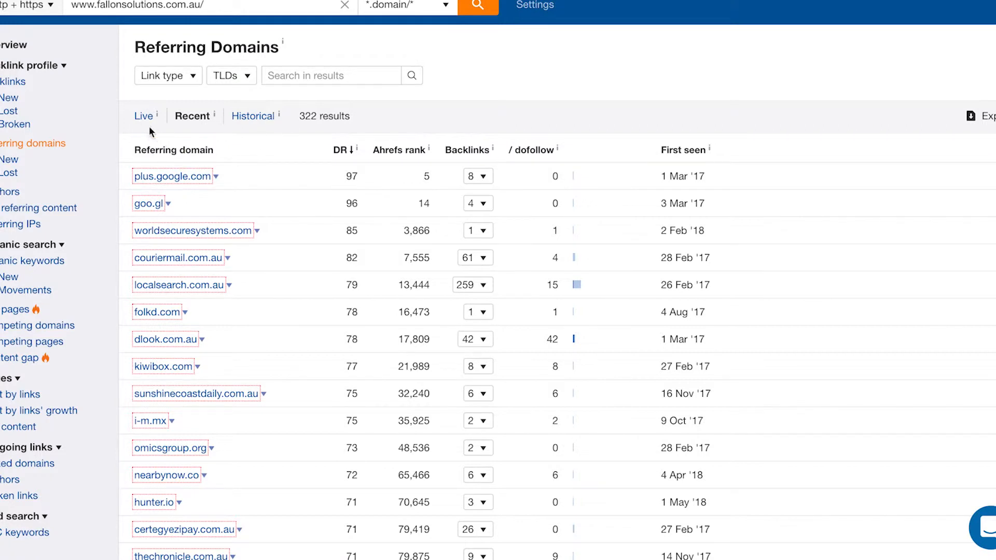
mouse_move(142, 117)
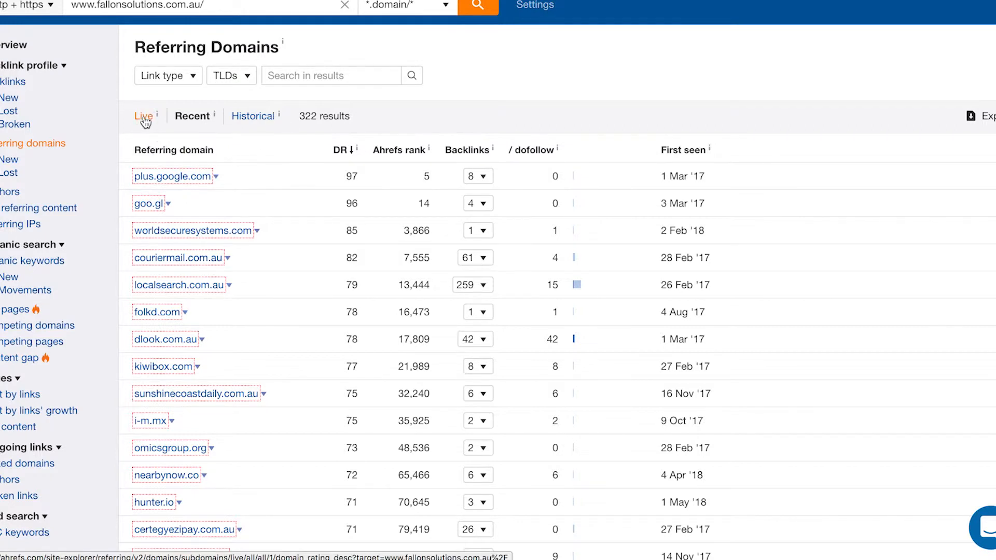
Filter referring domains to Live links (265 domains) and review the first page.
click(143, 116)
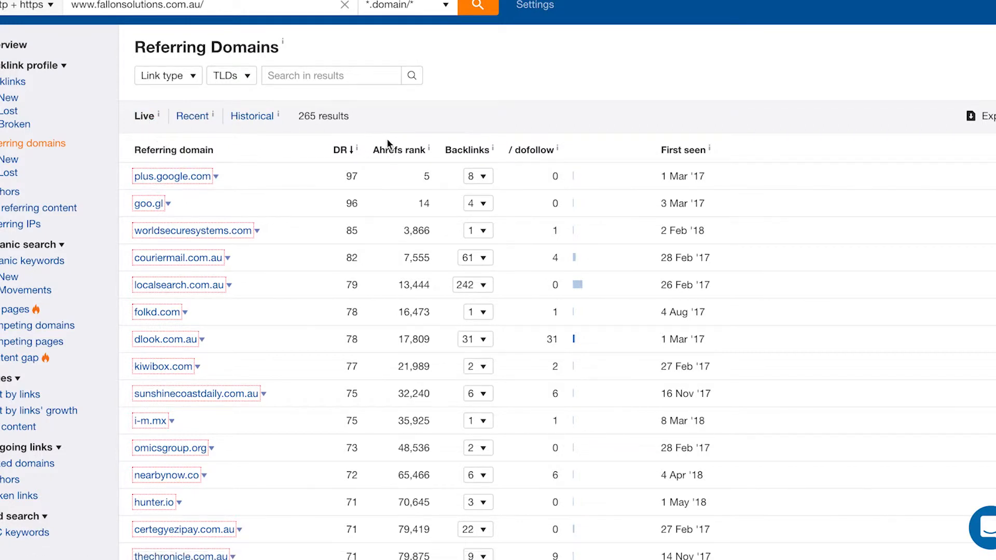
mouse_move(399, 343)
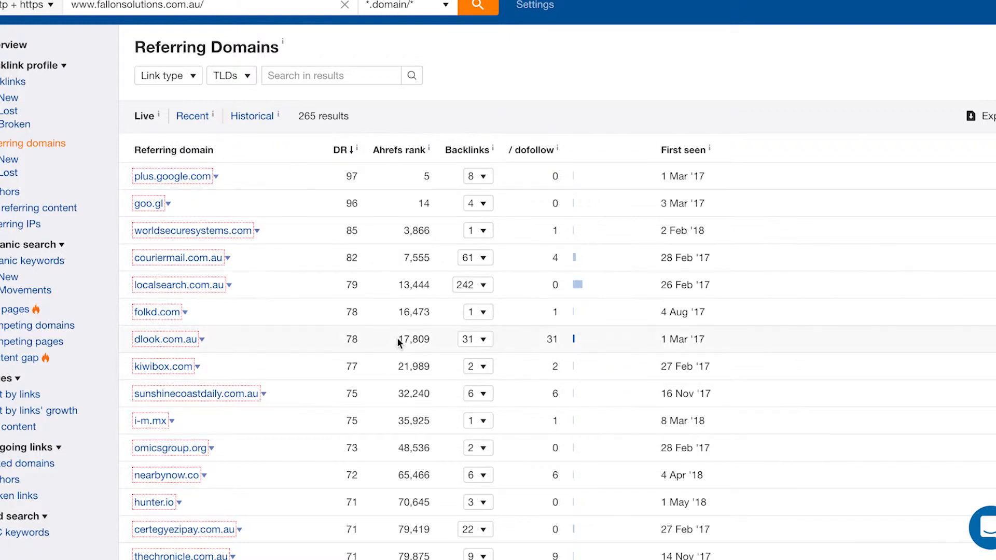
scroll(down, 3)
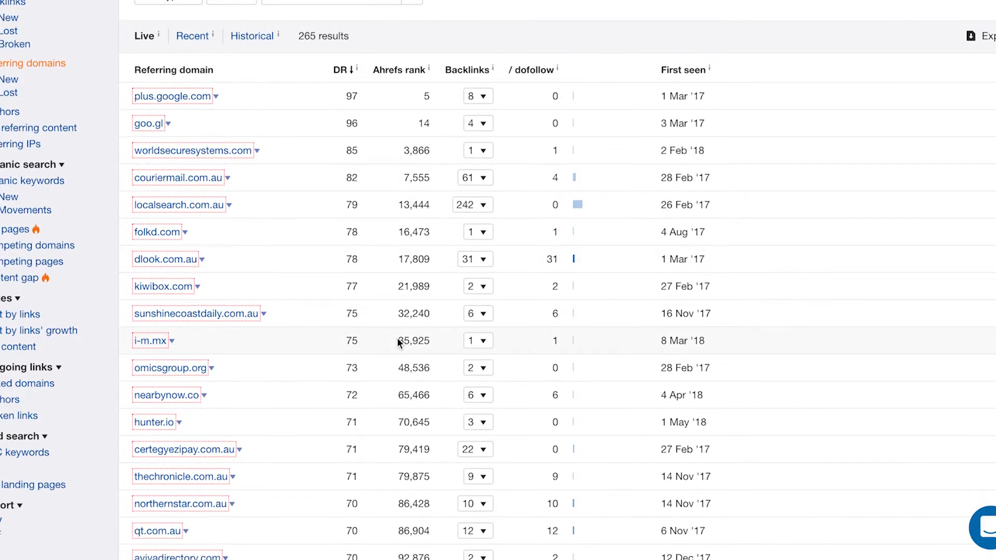
scroll(down, 3)
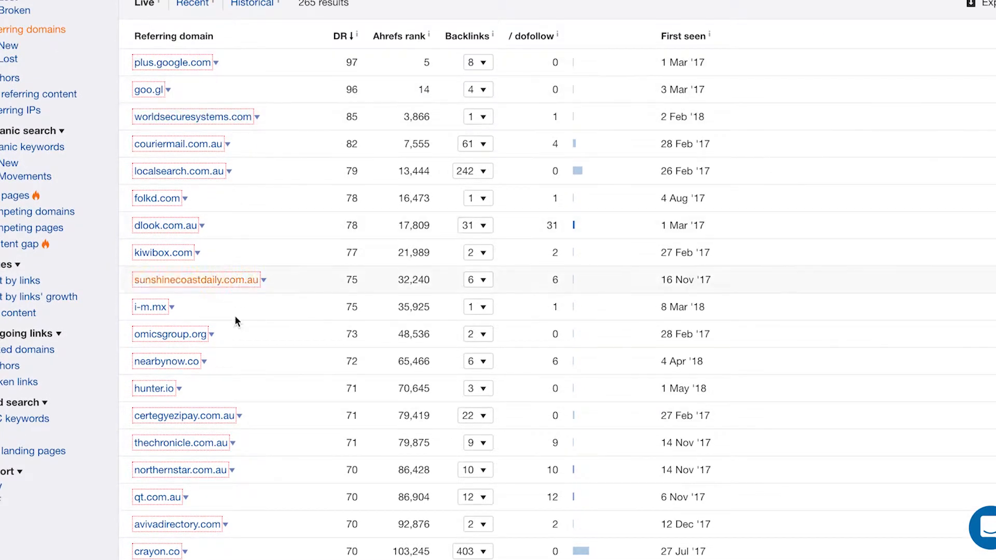
scroll(down, 3)
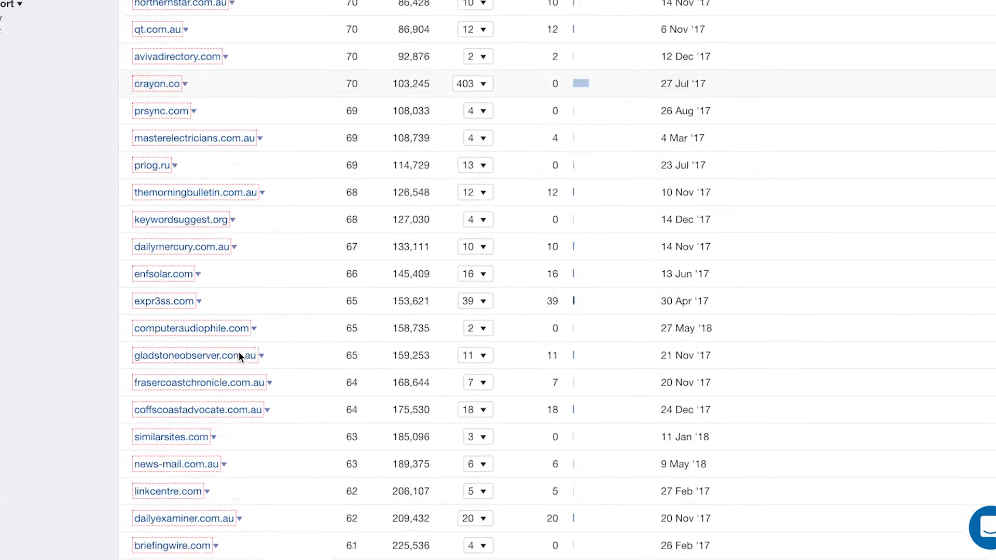
scroll(down, 3)
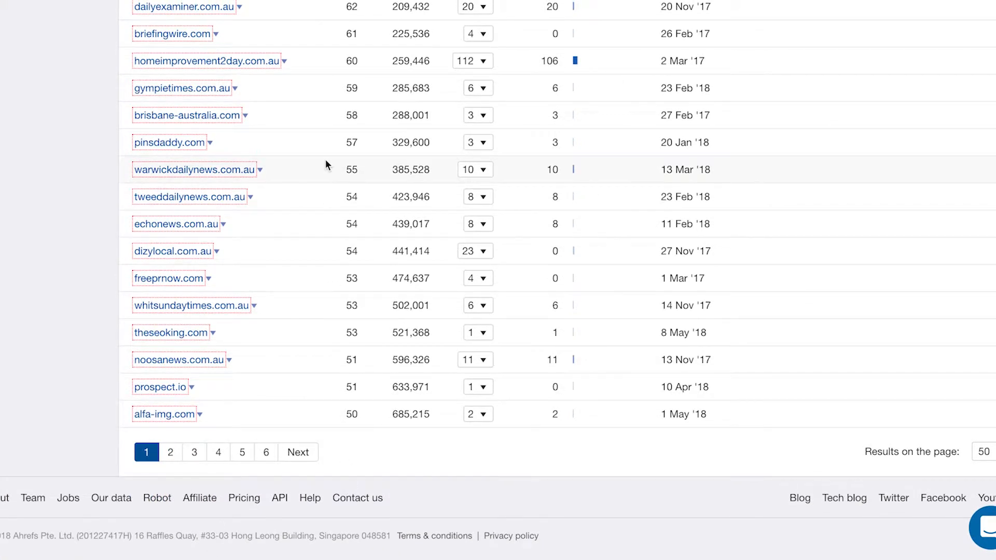
scroll(up, 3)
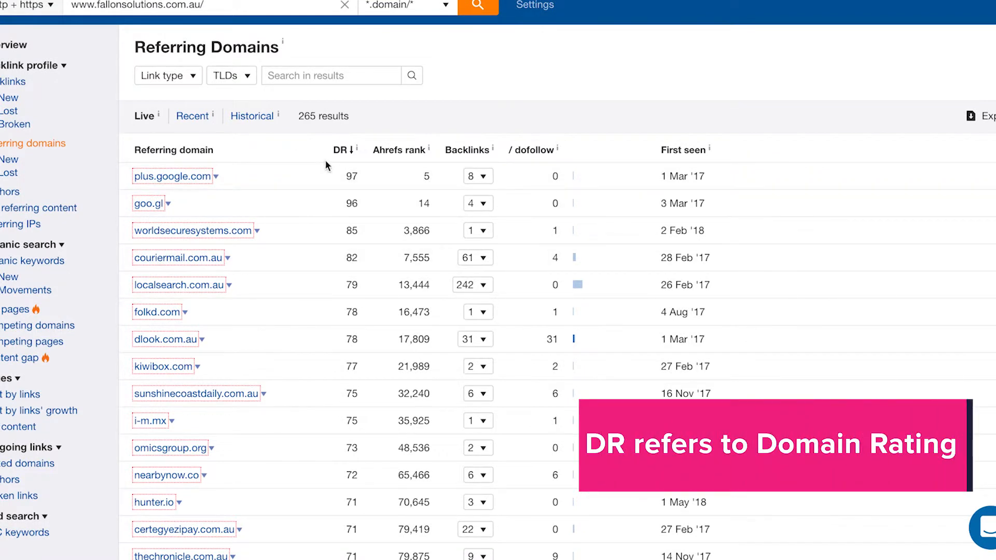
mouse_move(340, 150)
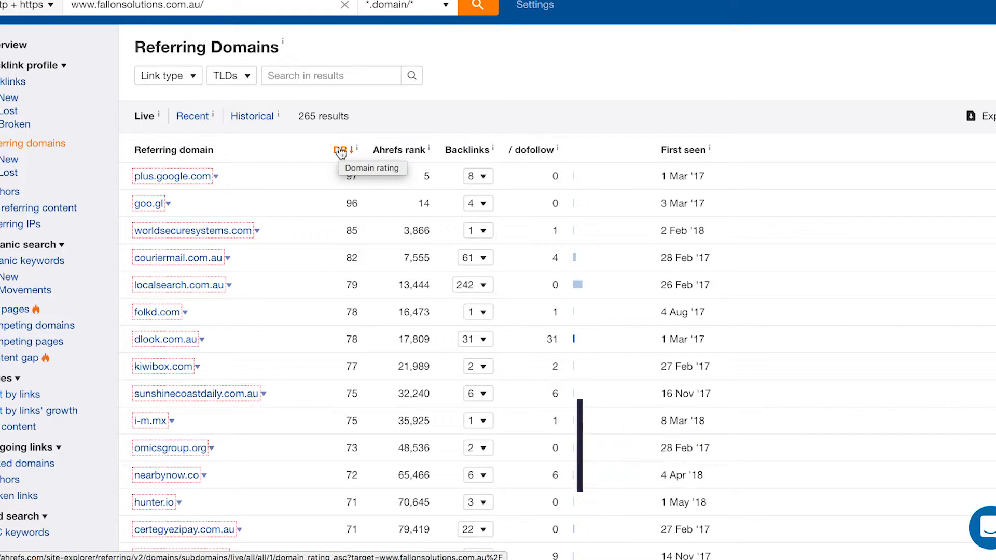
mouse_move(364, 110)
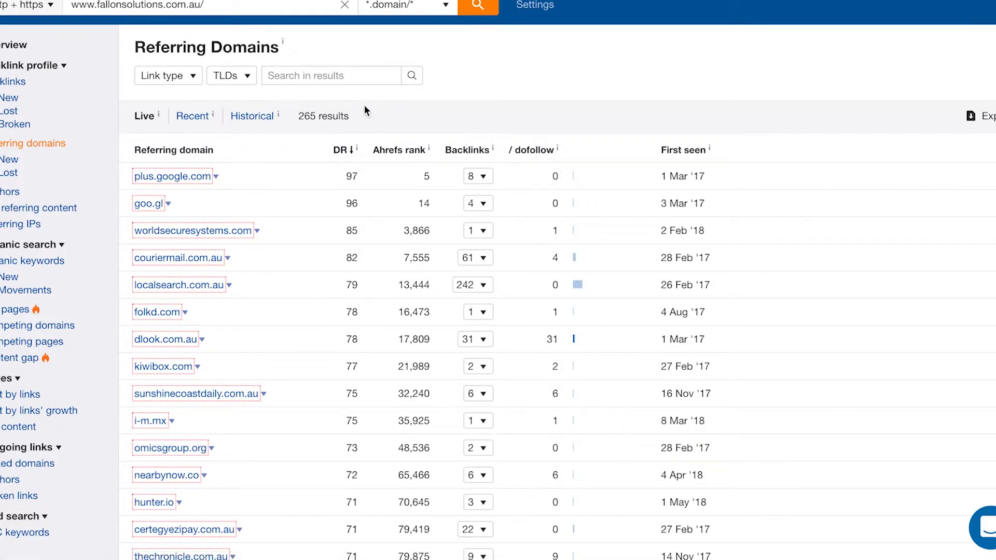
mouse_move(308, 153)
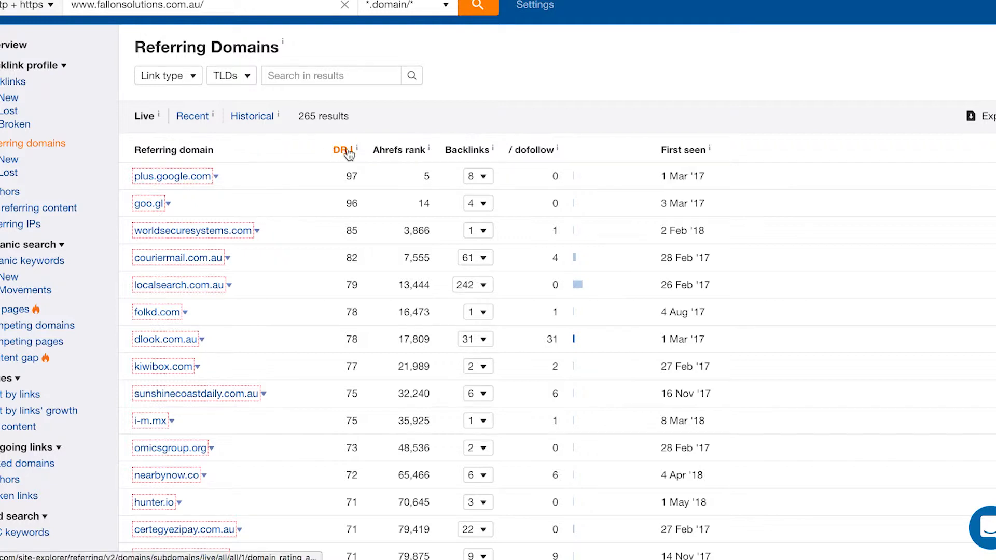
mouse_move(390, 141)
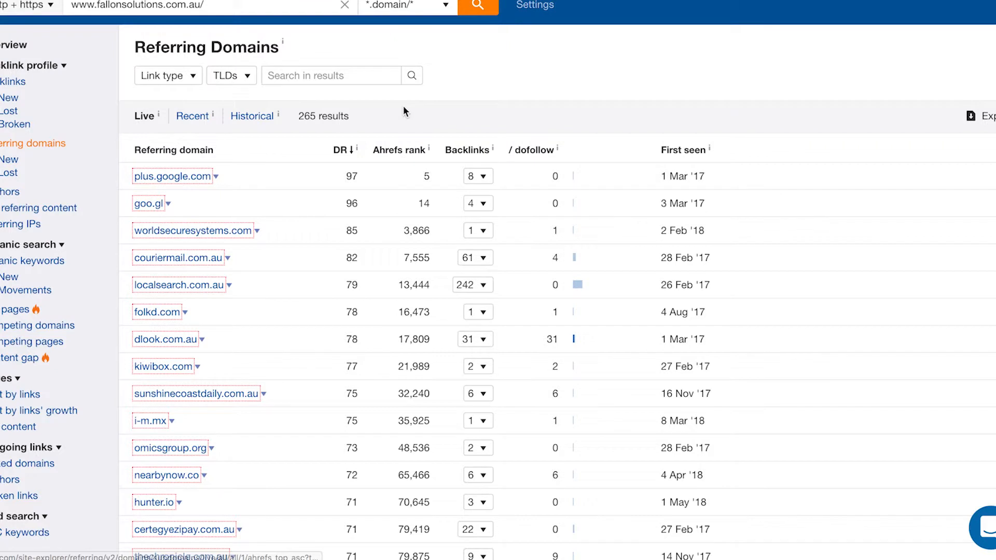
mouse_move(397, 294)
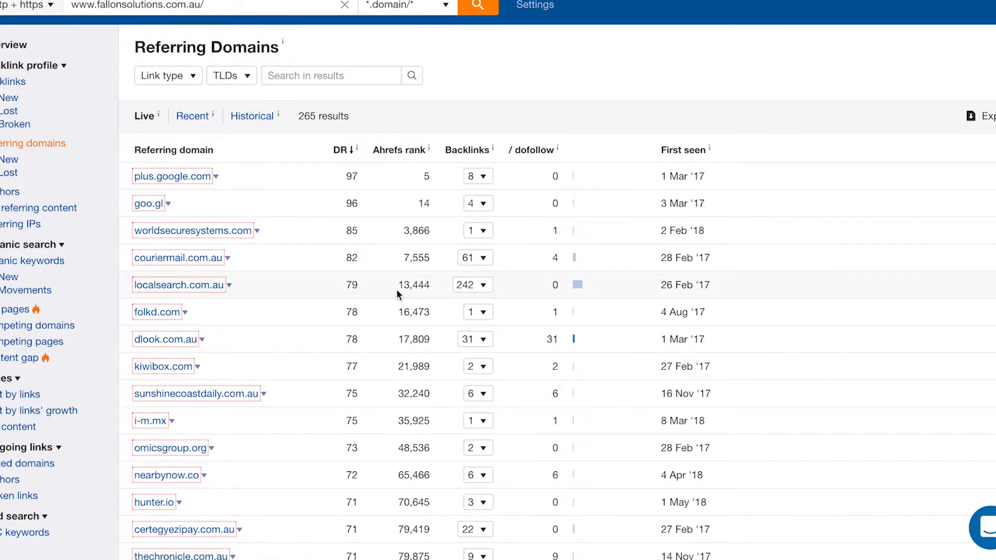
mouse_move(420, 197)
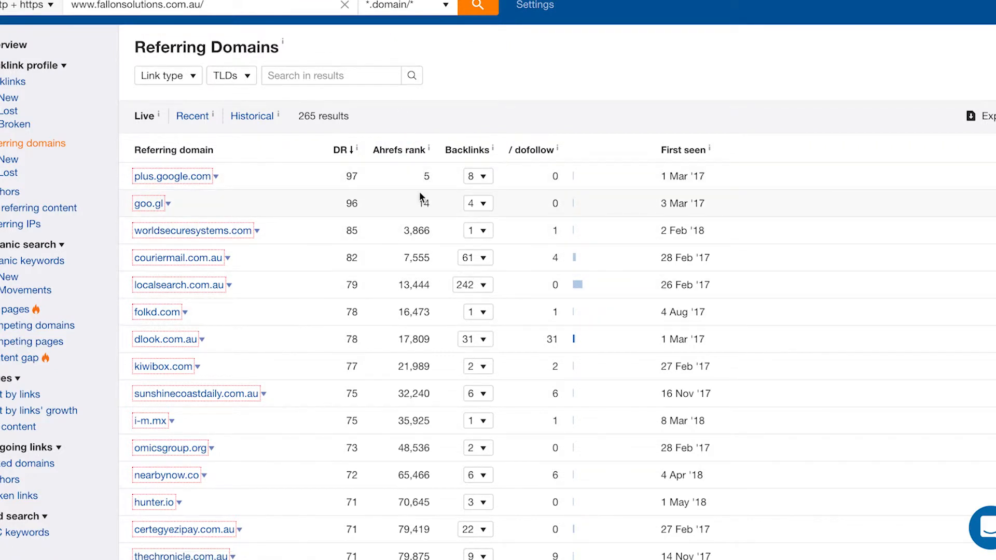
mouse_move(411, 180)
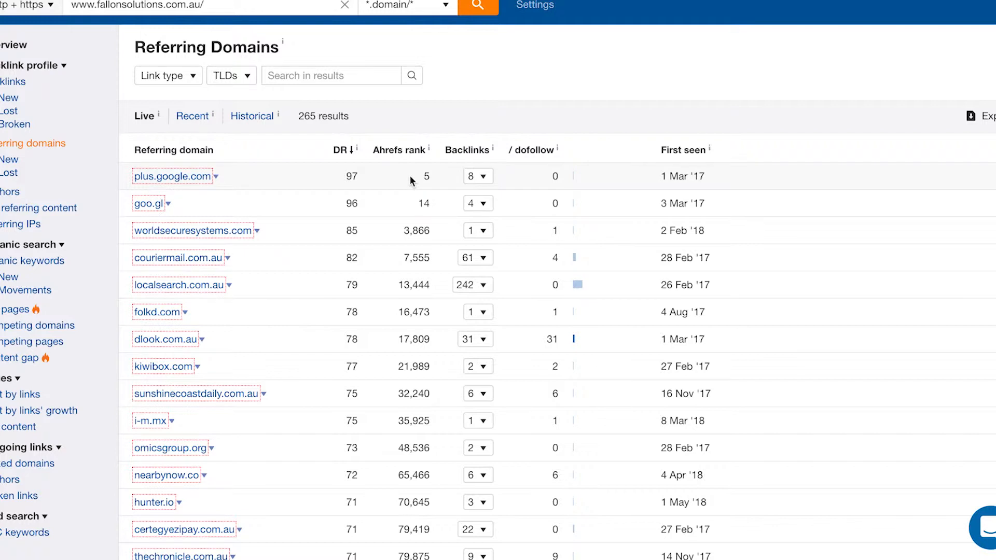
mouse_move(437, 180)
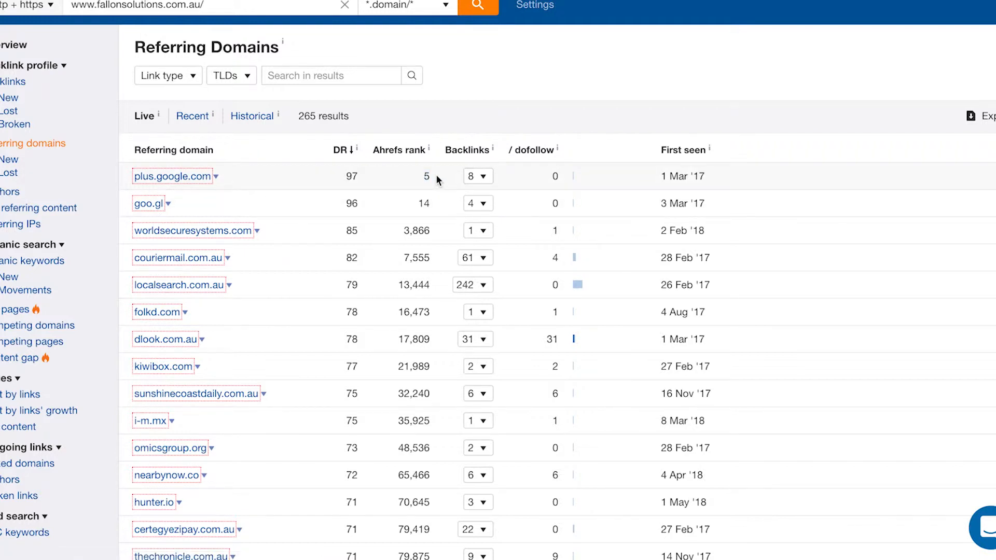
mouse_move(470, 176)
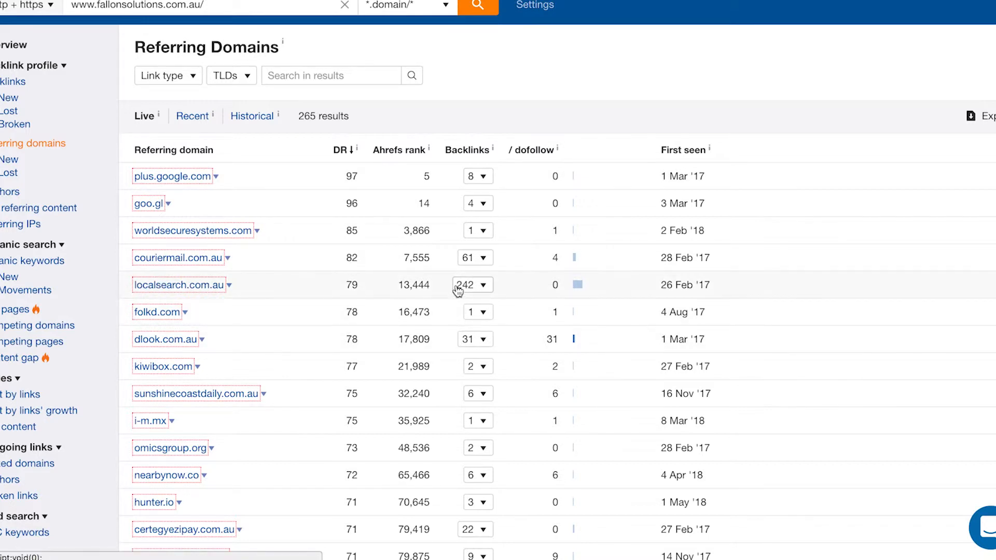
mouse_move(561, 290)
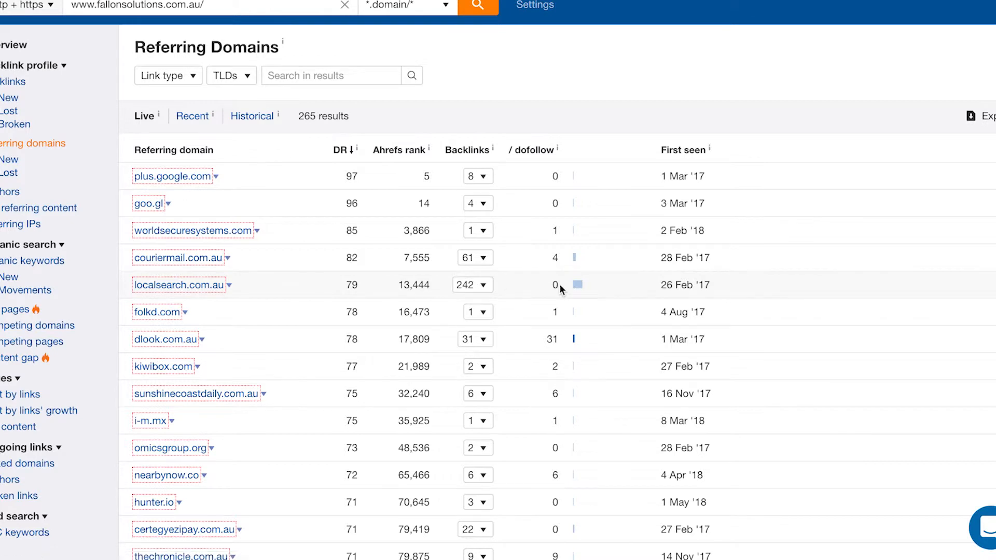
mouse_move(527, 299)
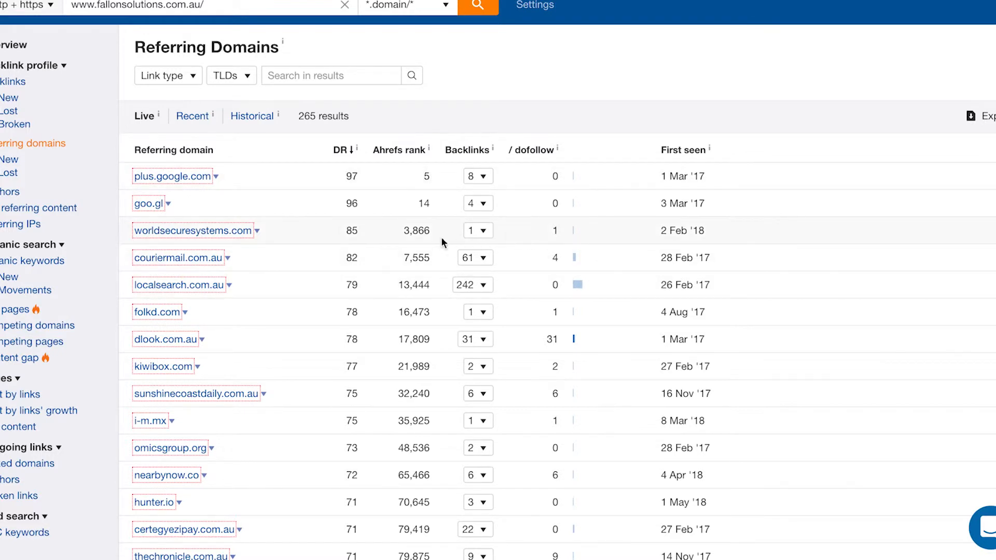
mouse_move(469, 258)
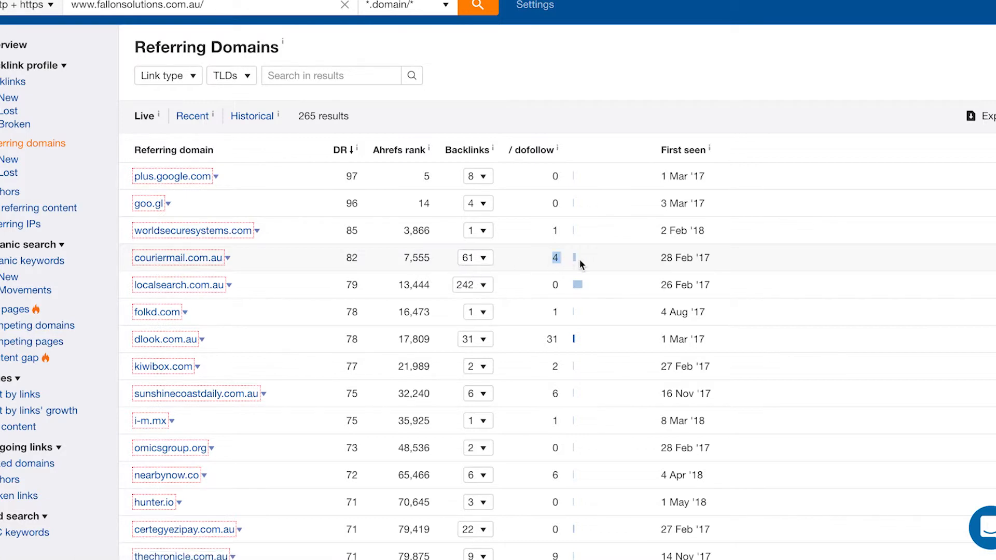
scroll(down, 3)
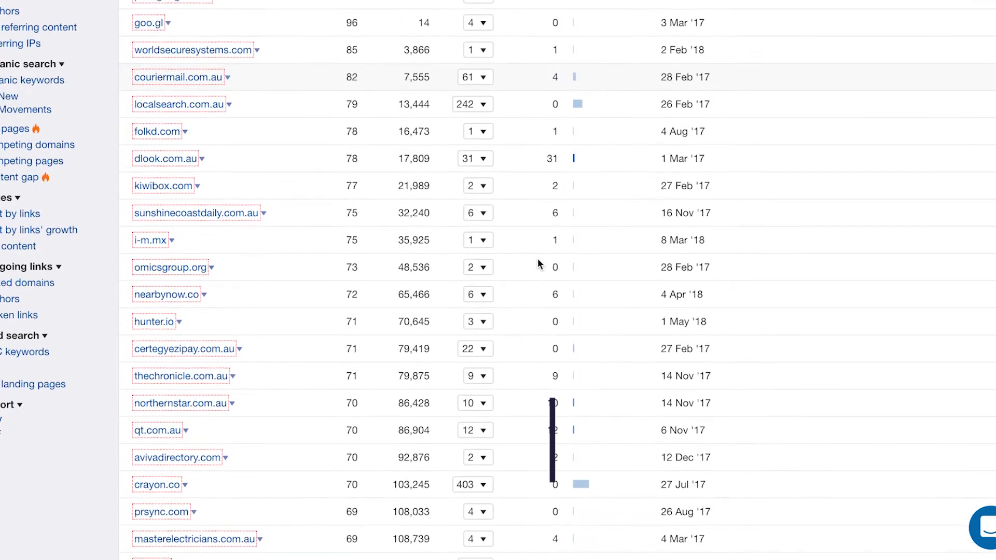
scroll(up, 3)
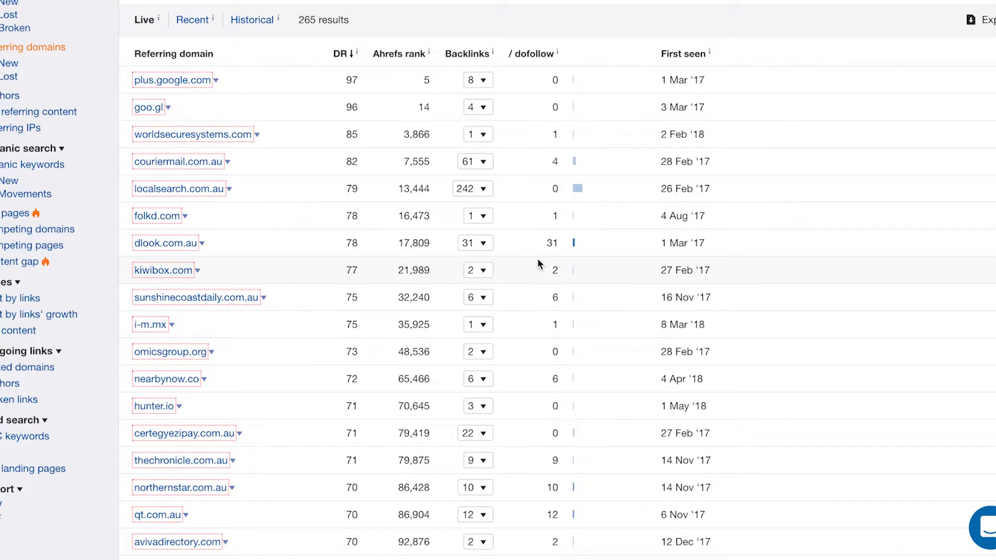
scroll(down, 3)
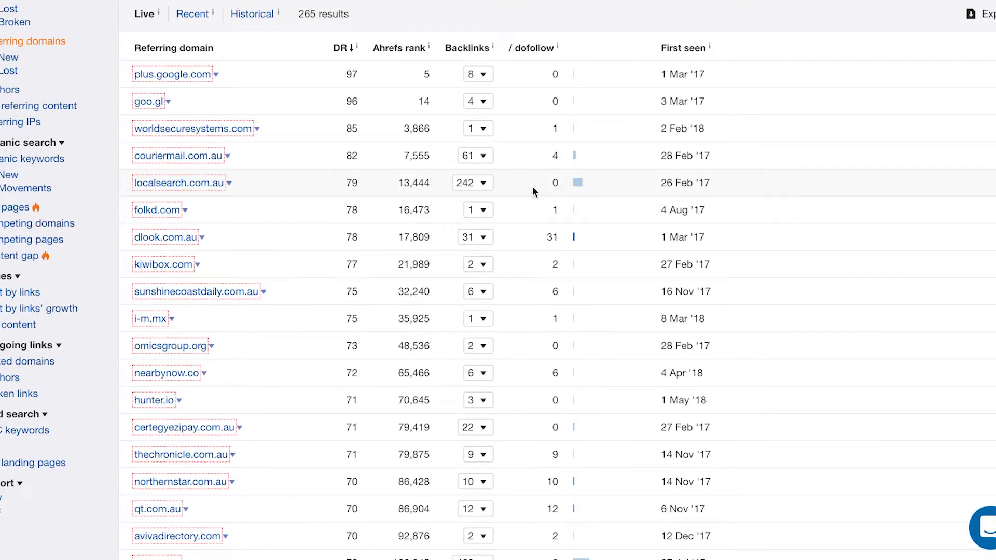
mouse_move(567, 159)
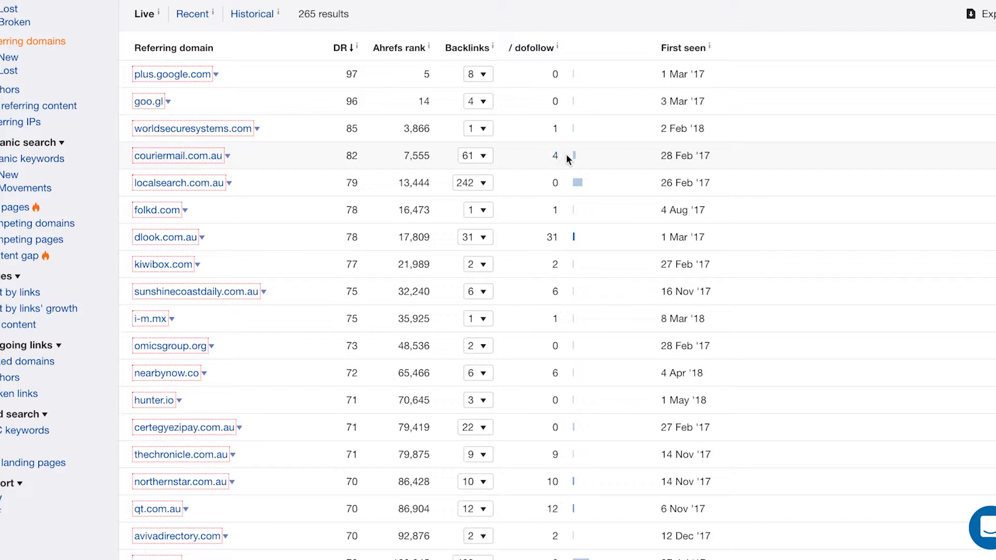
scroll(down, 3)
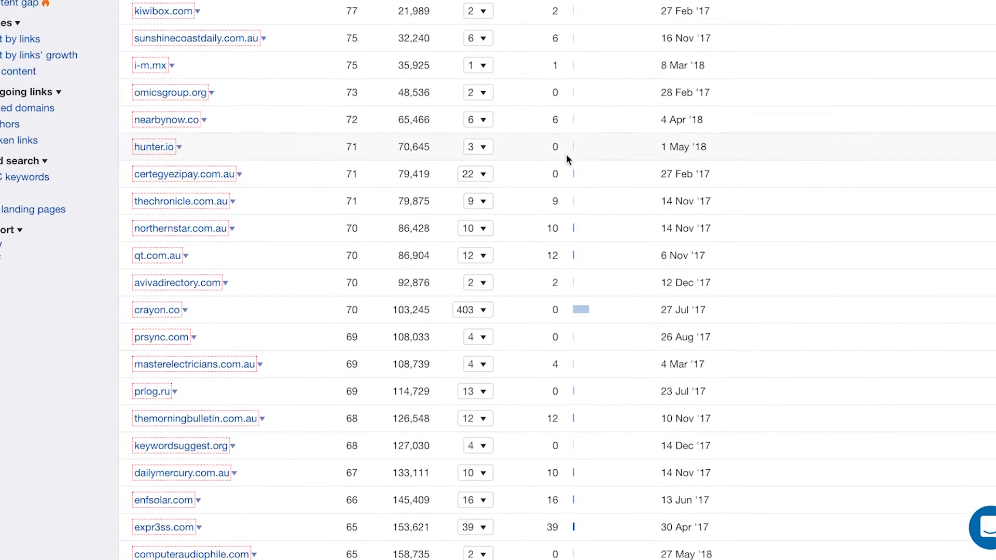
scroll(down, 3)
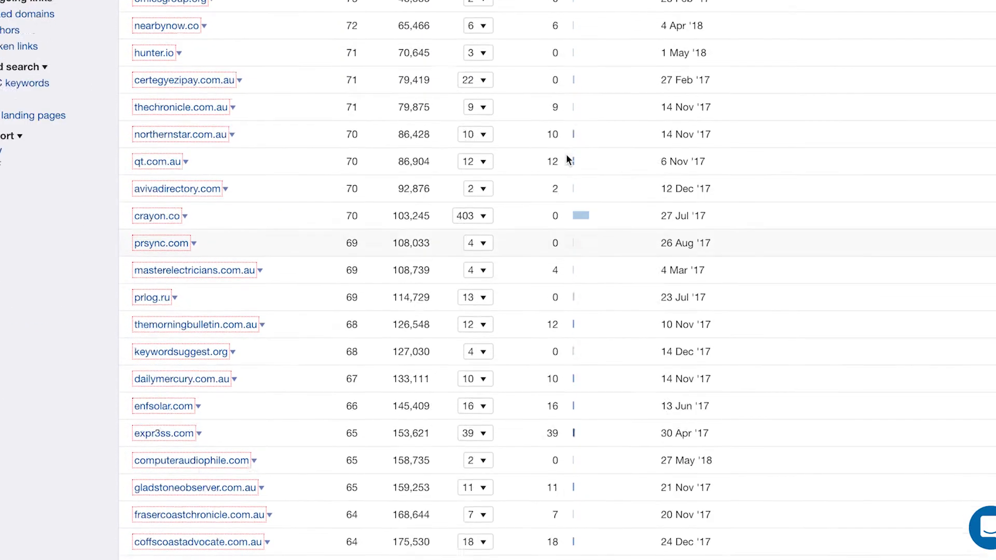
scroll(up, 3)
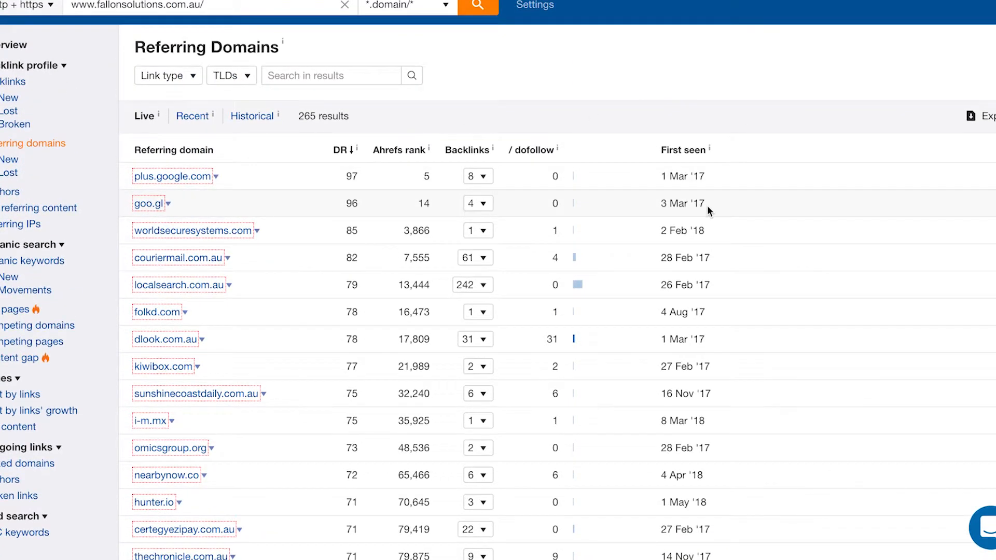
scroll(down, 3)
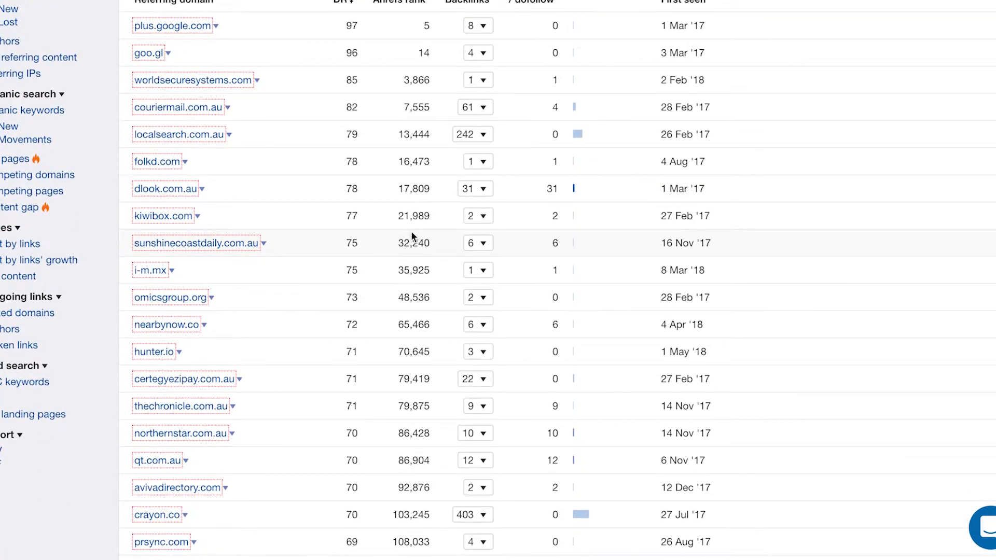
scroll(down, 3)
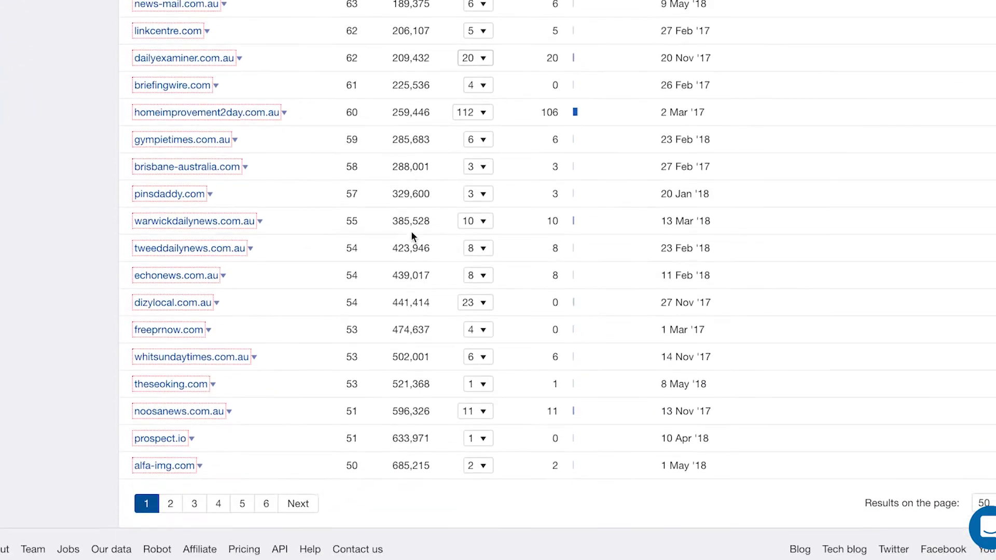
scroll(down, 3)
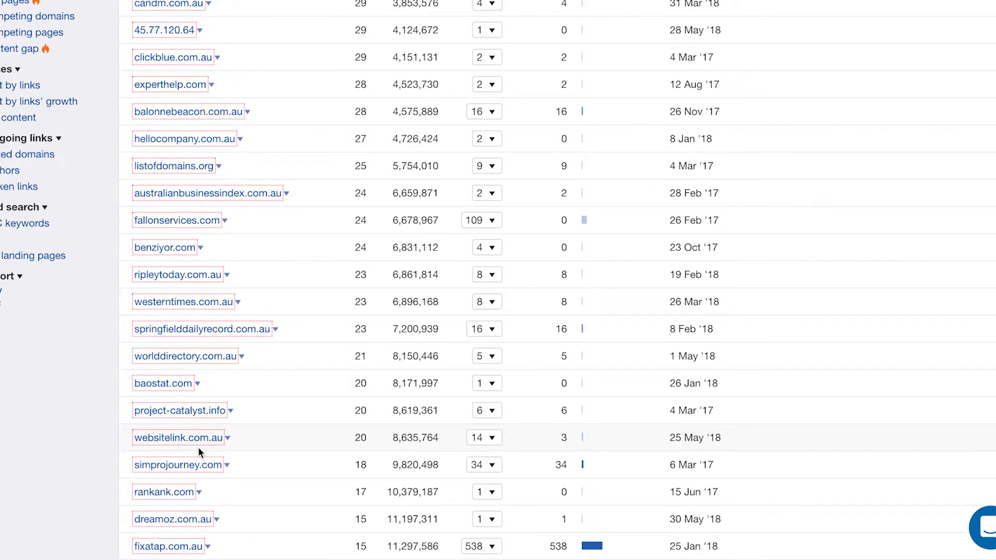
Expand the dreamoz.com.au Backlinks dropdown to see its redirecting fallonservices.com link.
scroll(down, 3)
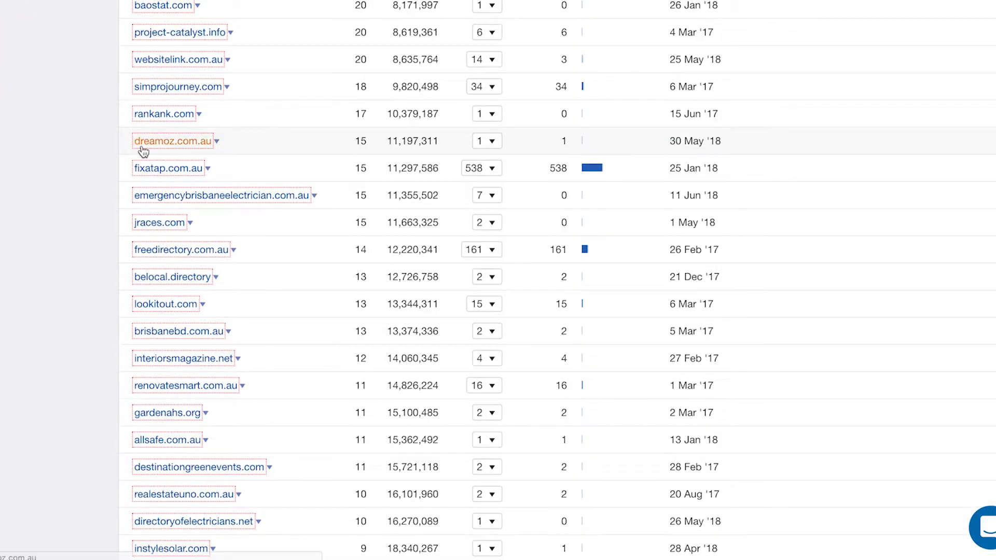
mouse_move(492, 150)
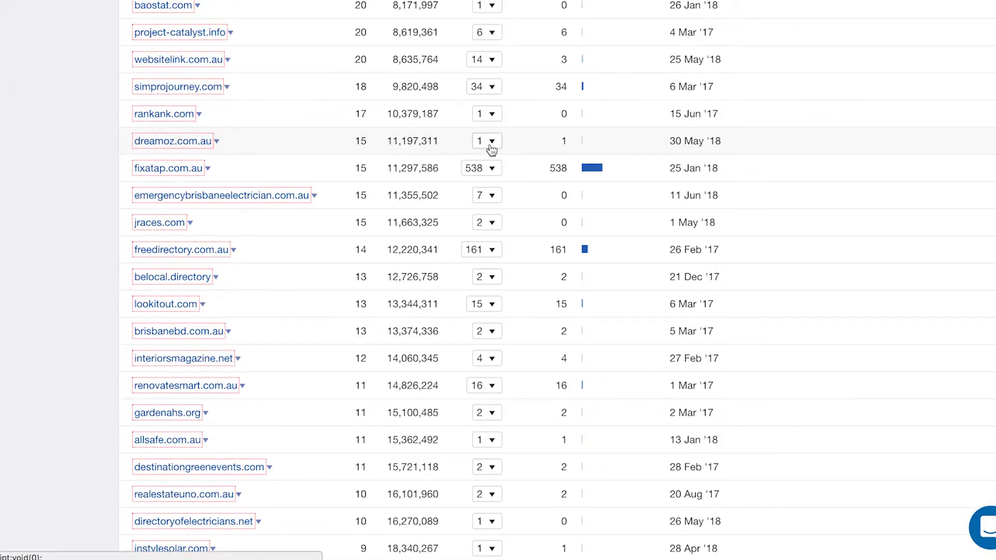
click(487, 141)
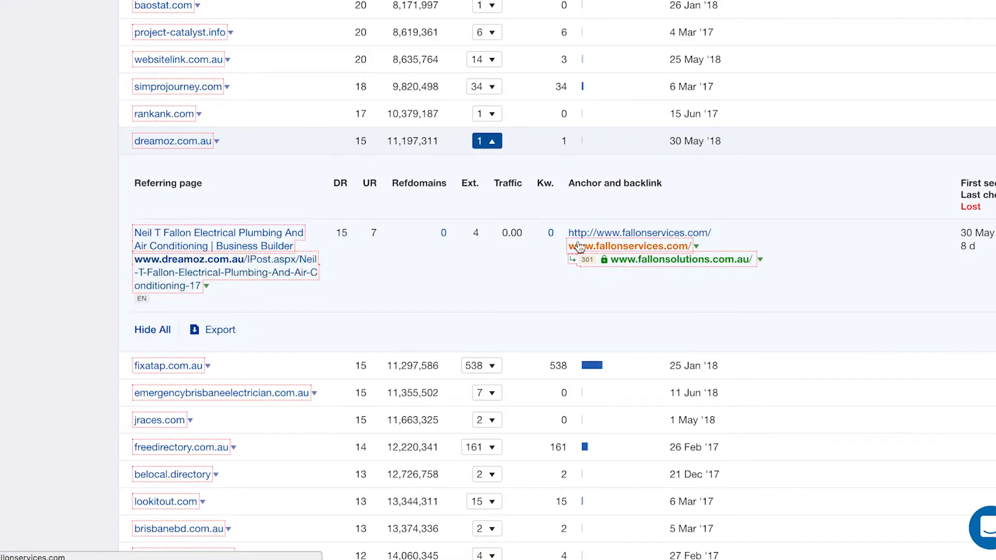
mouse_move(667, 246)
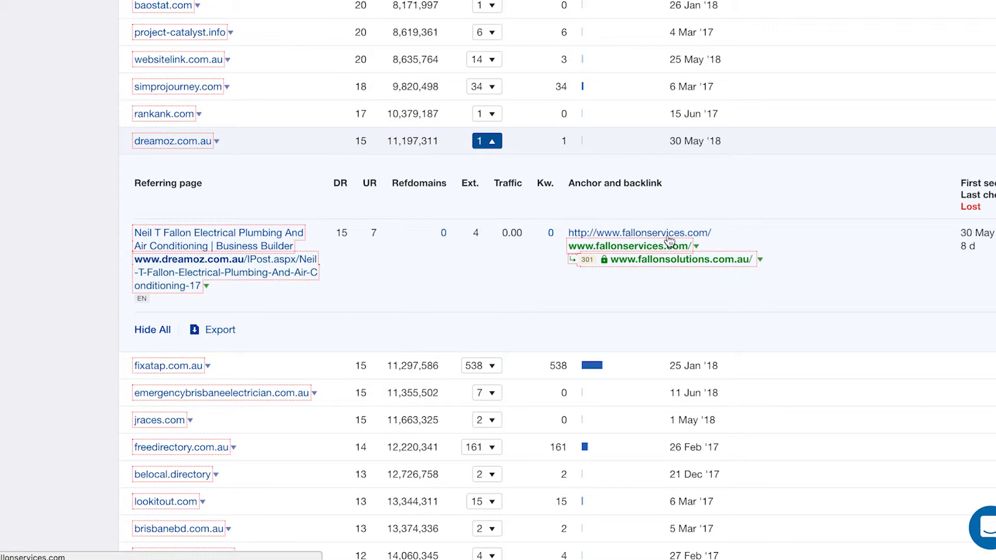
mouse_move(660, 246)
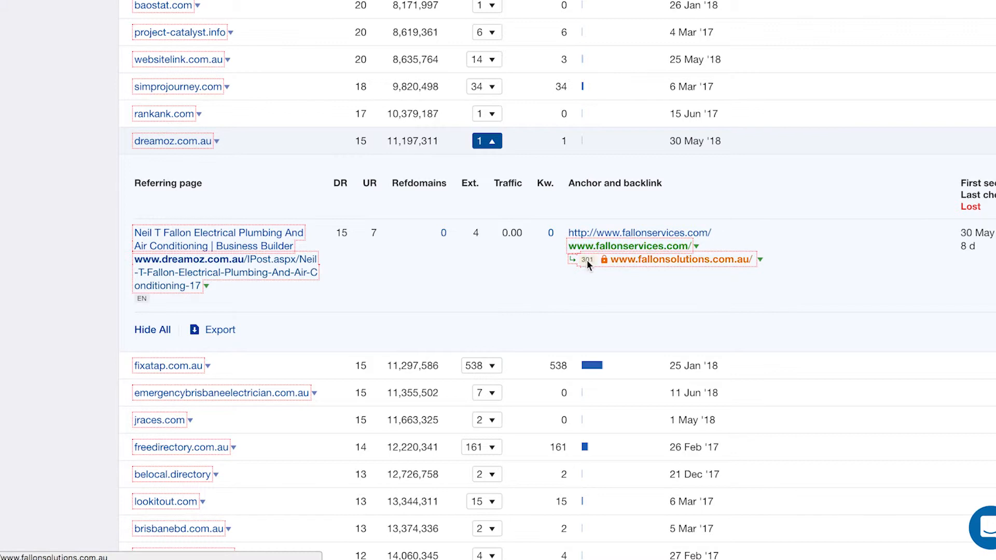
mouse_move(578, 258)
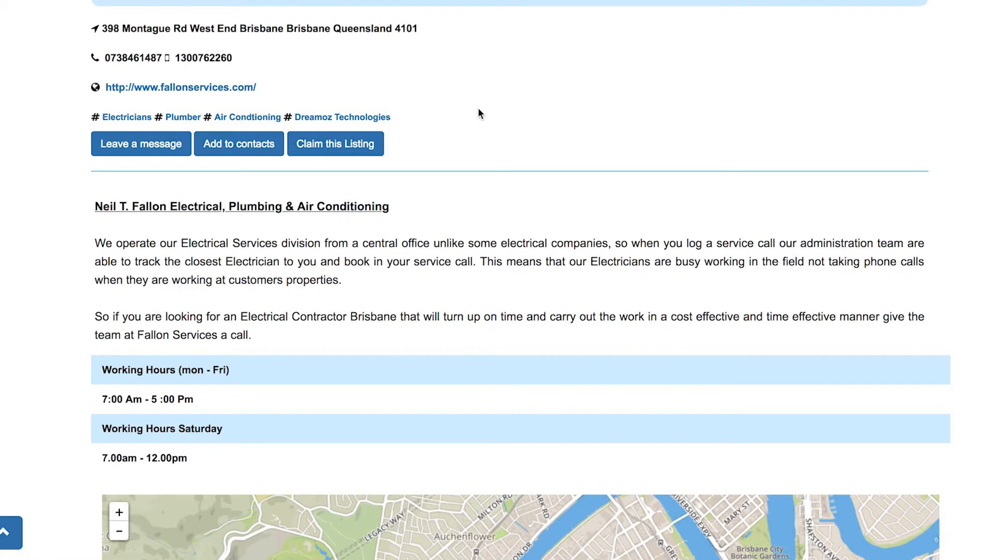
mouse_move(181, 87)
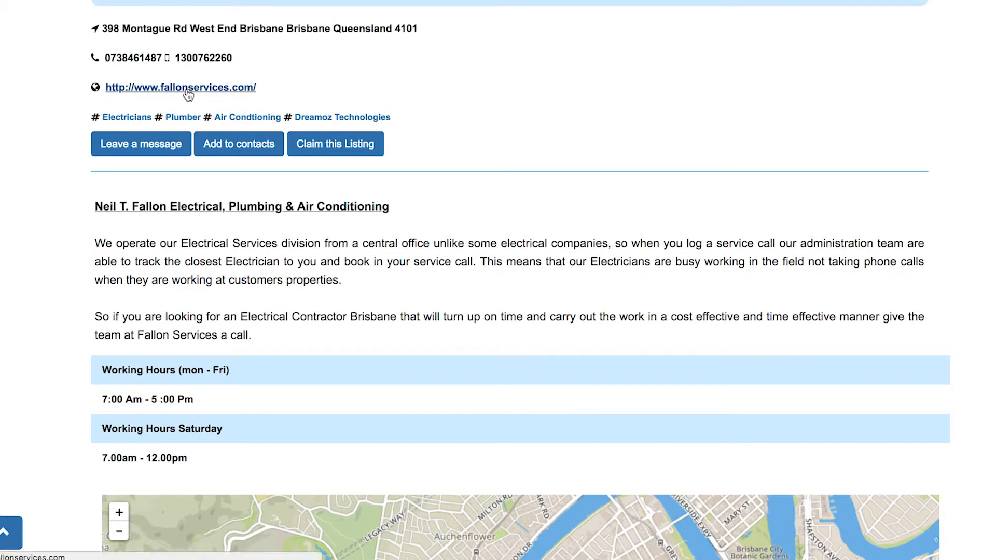
mouse_move(185, 50)
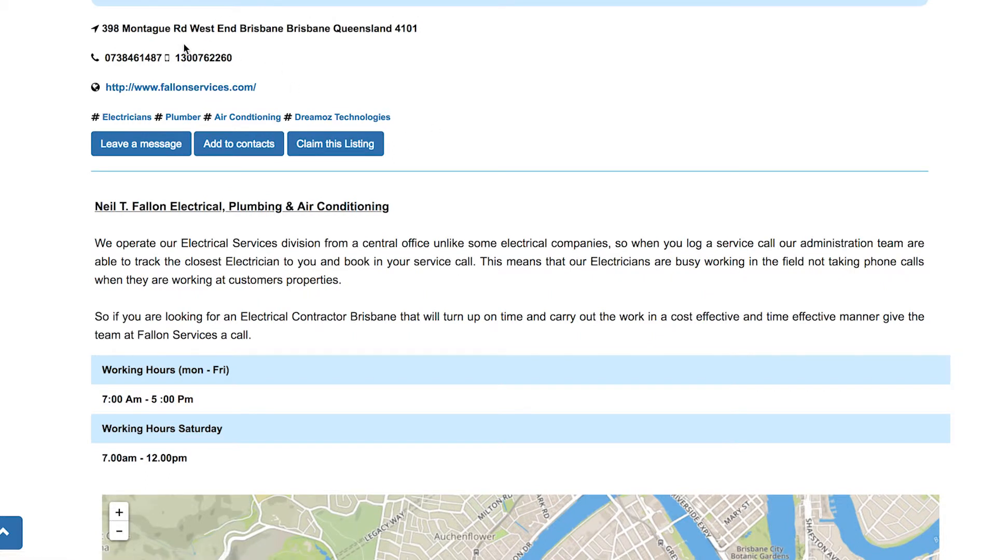
Scroll through the dreamoz listing for Neil T. Fallon Electrical, Plumbing & Air Conditioning.
scroll(down, 3)
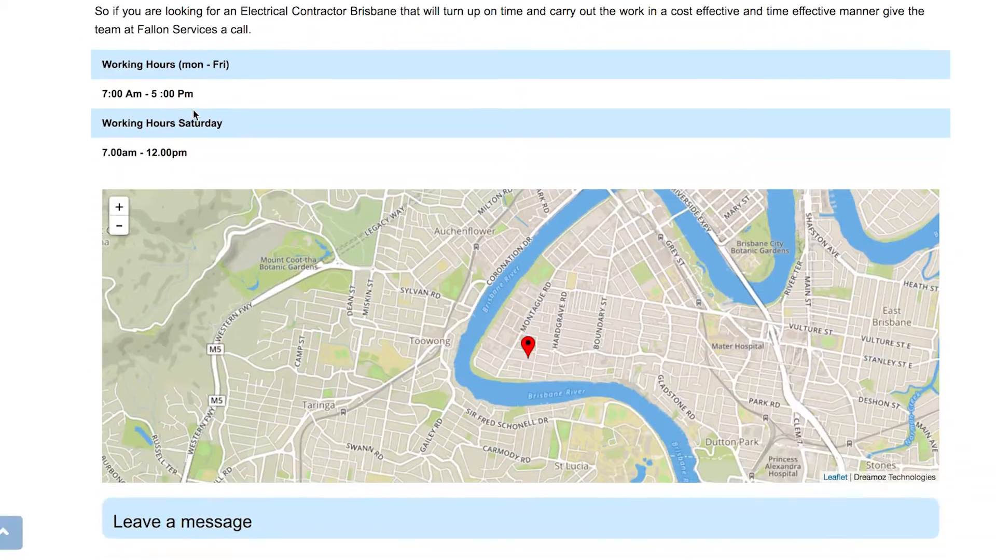
scroll(up, 3)
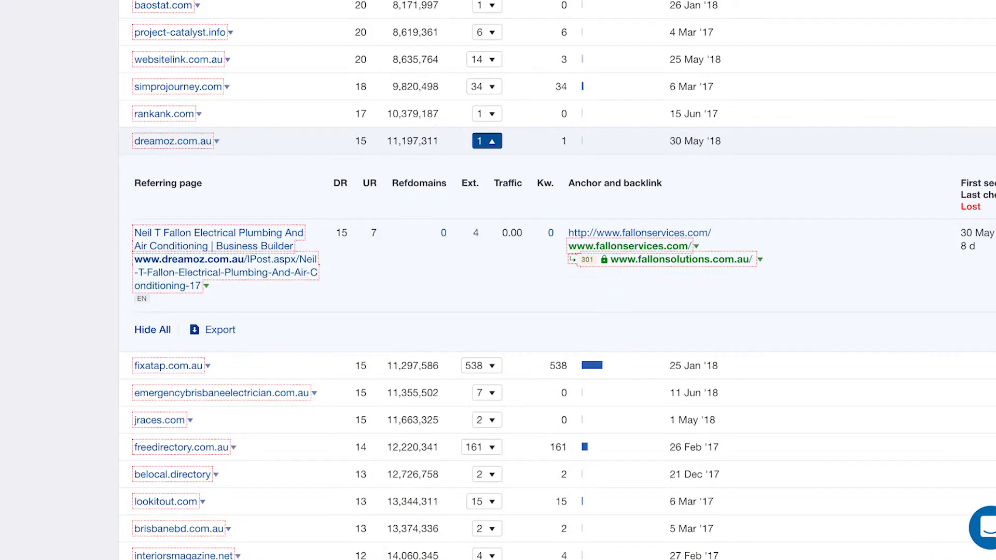
Scroll the live referring domains list through the DR 10–23 domains and back up.
scroll(down, 3)
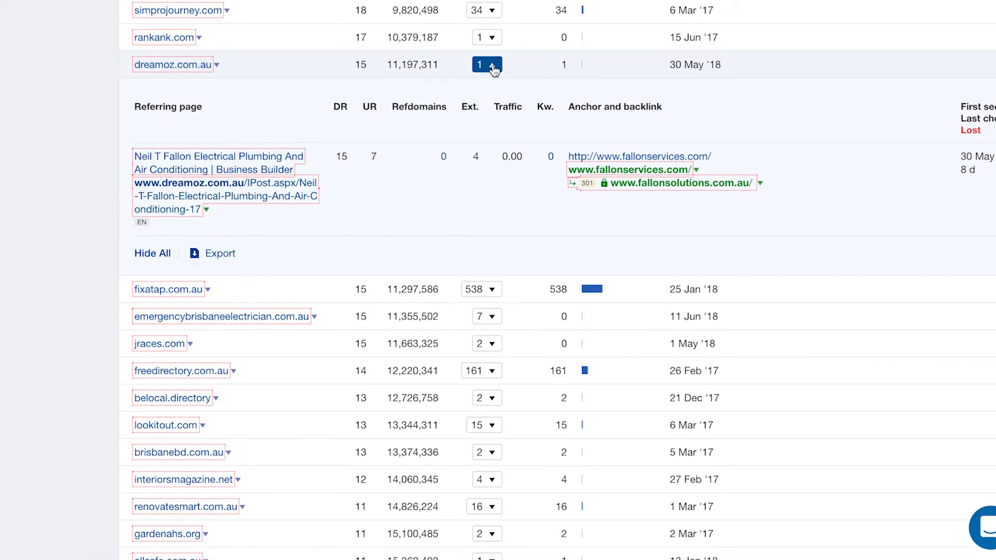
scroll(down, 3)
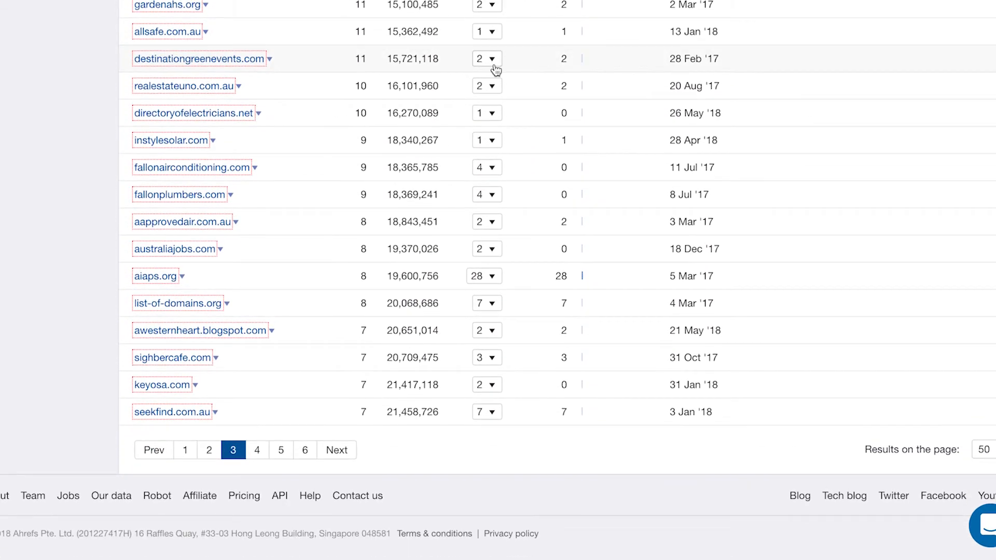
scroll(up, 3)
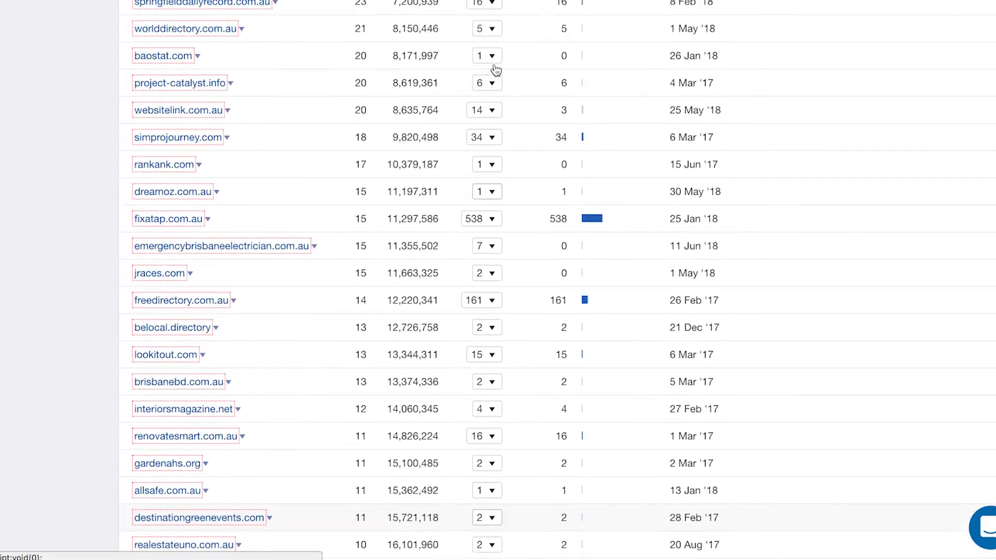